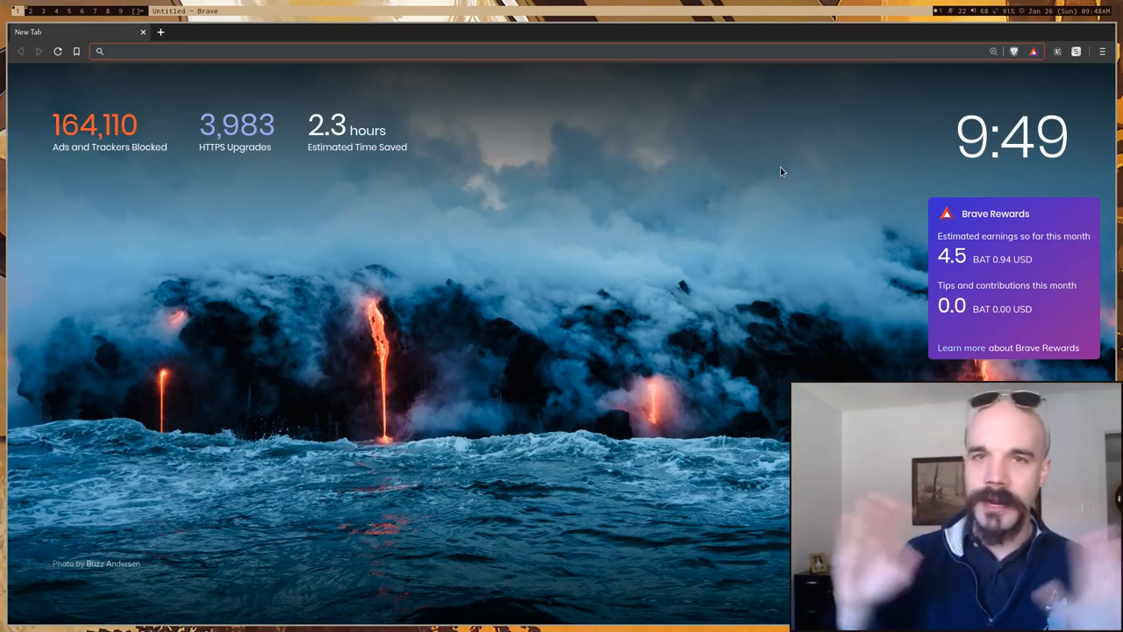
mouse_move(104, 237)
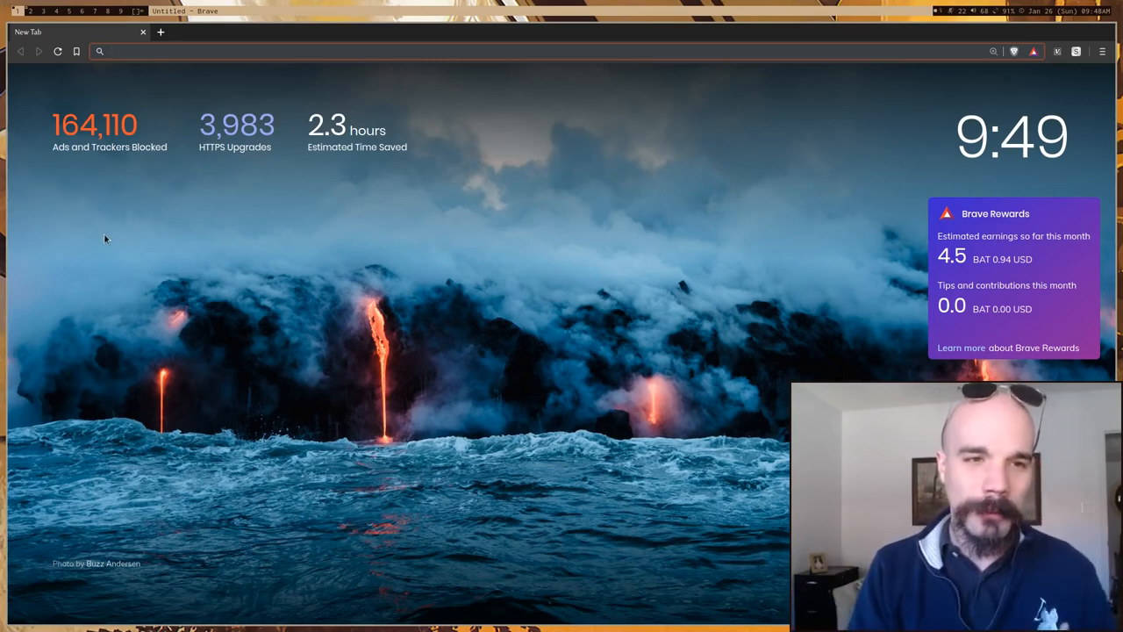
mouse_move(309, 305)
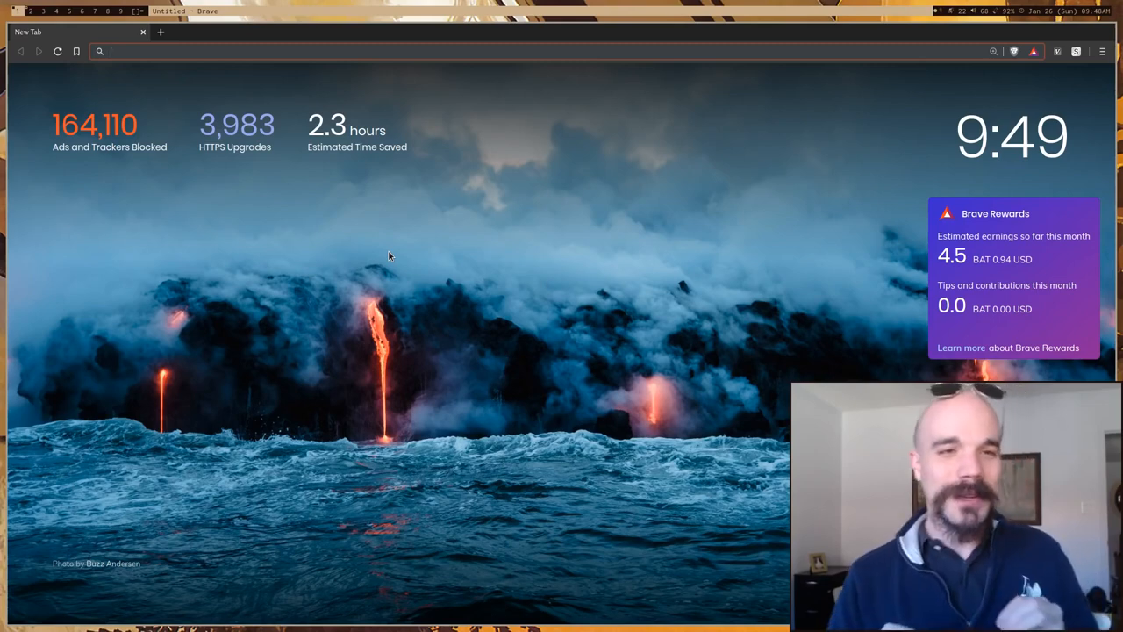
mouse_move(27, 168)
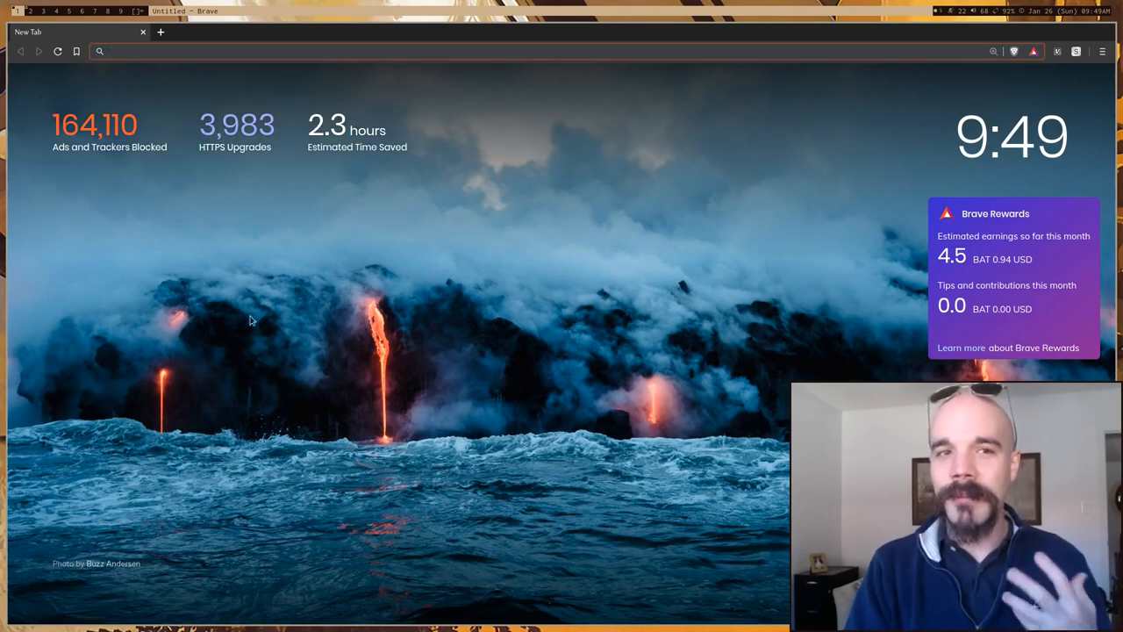
mouse_move(367, 75)
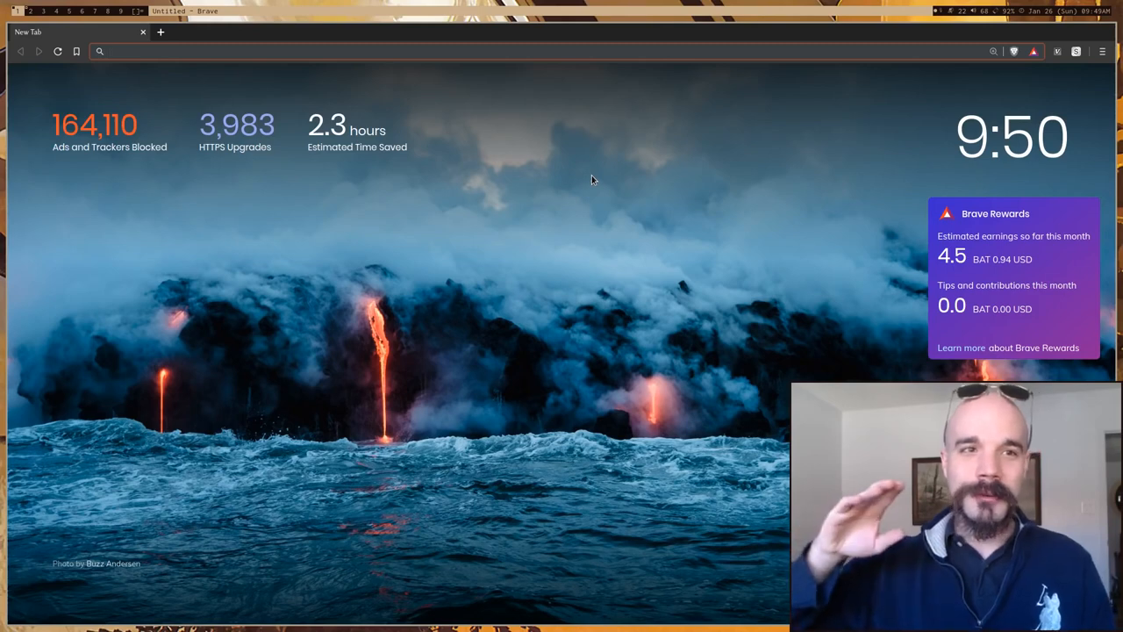
Go to chrome://settings to open Brave's settings on Get started and Appearance
text(chrome://settings)
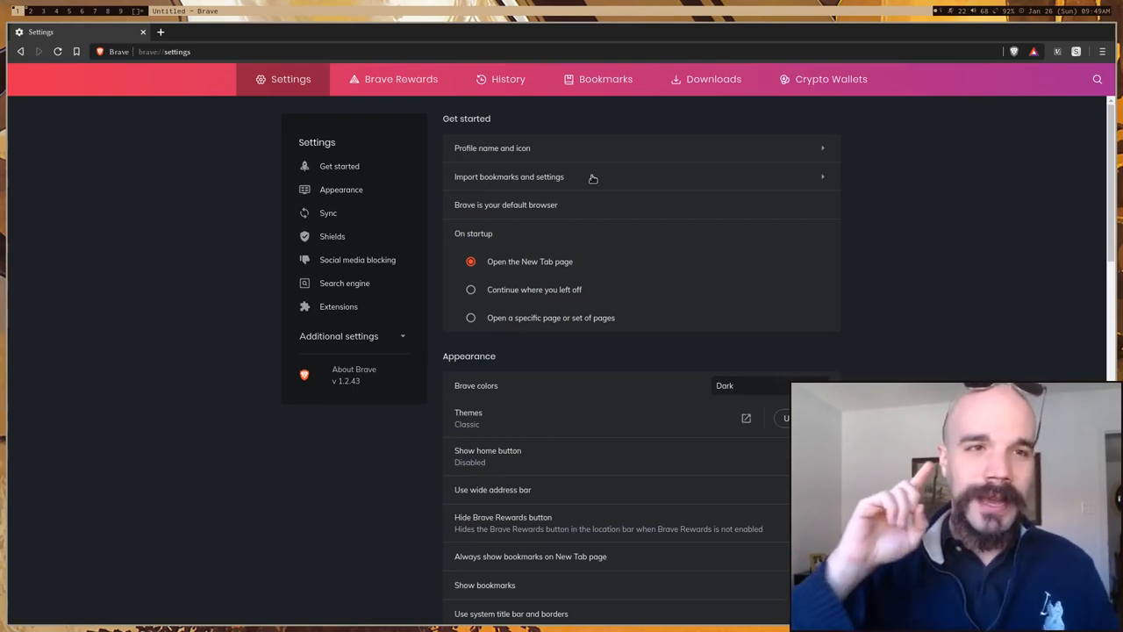
mouse_move(588, 135)
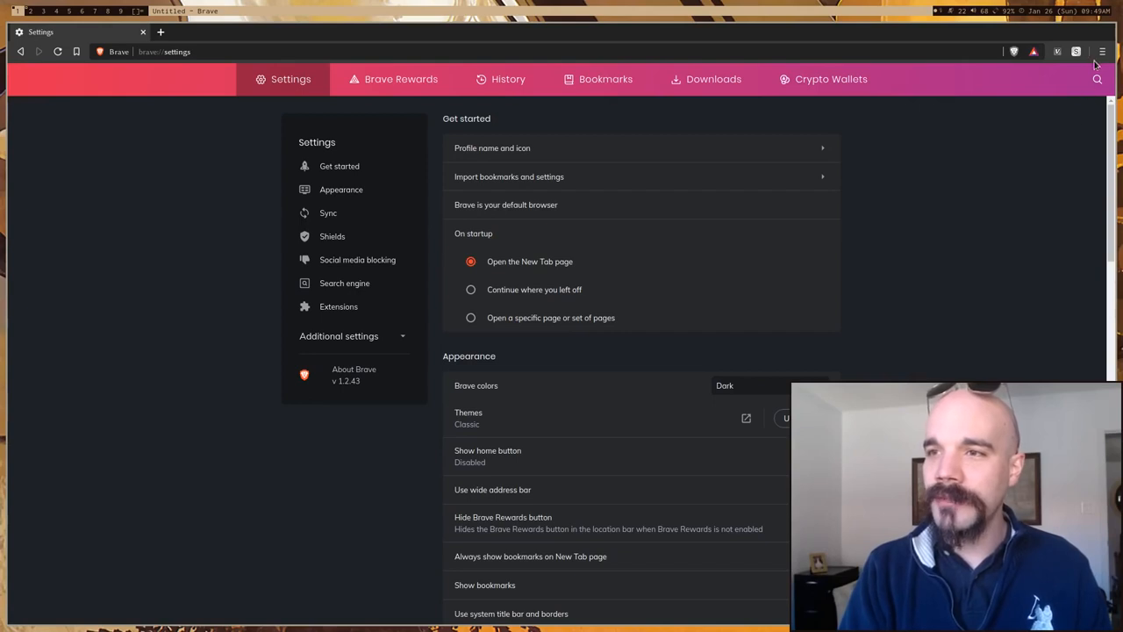
click(1101, 51)
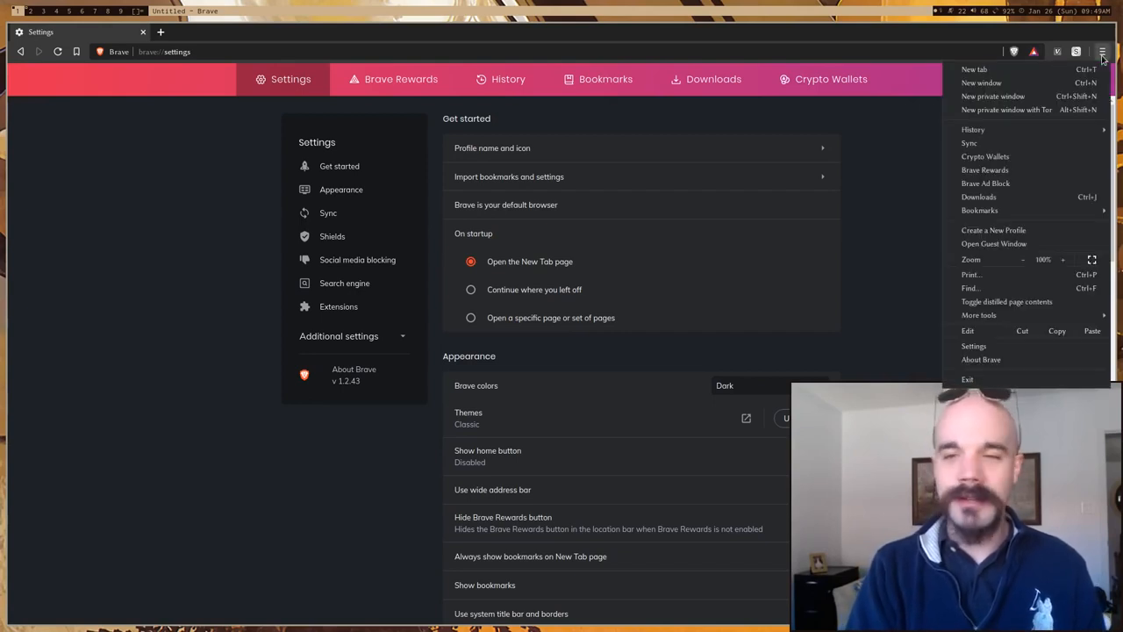
mouse_move(1026, 109)
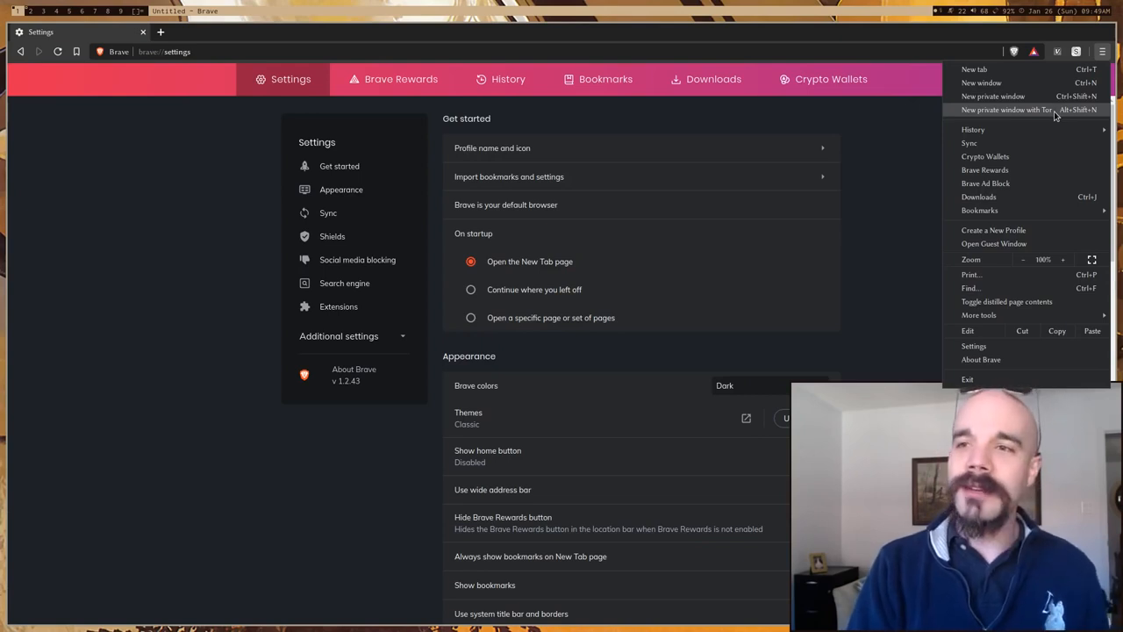
click(1006, 110)
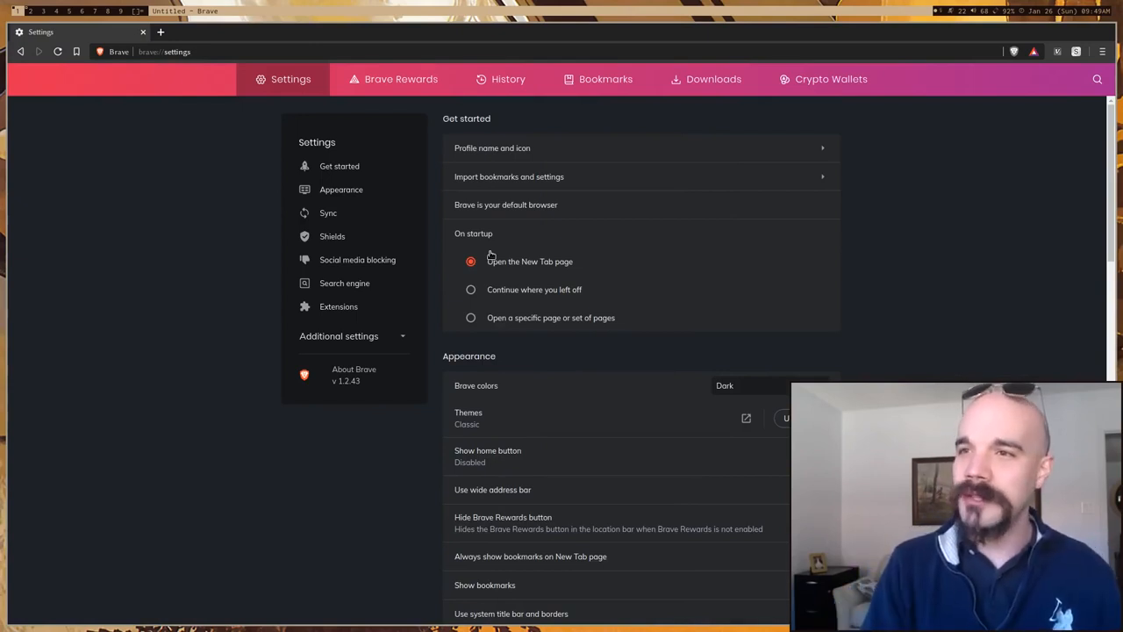
mouse_move(987, 238)
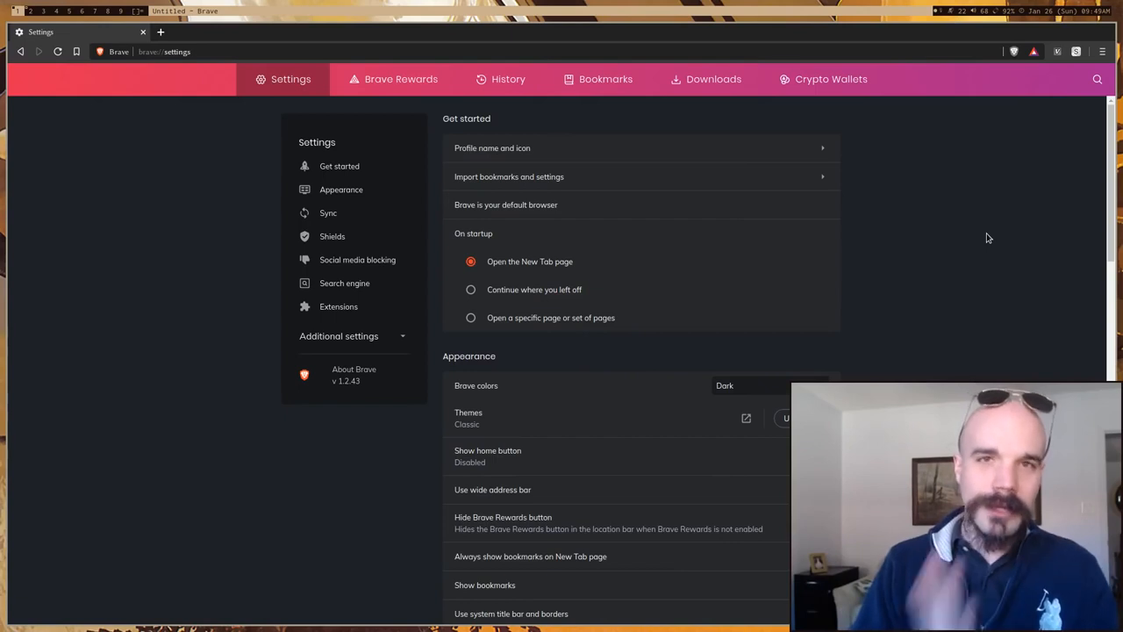
Scroll past Appearance and Sync to Shields, social media blocking, DuckDuckGo search and Extensions
scroll(down, 3)
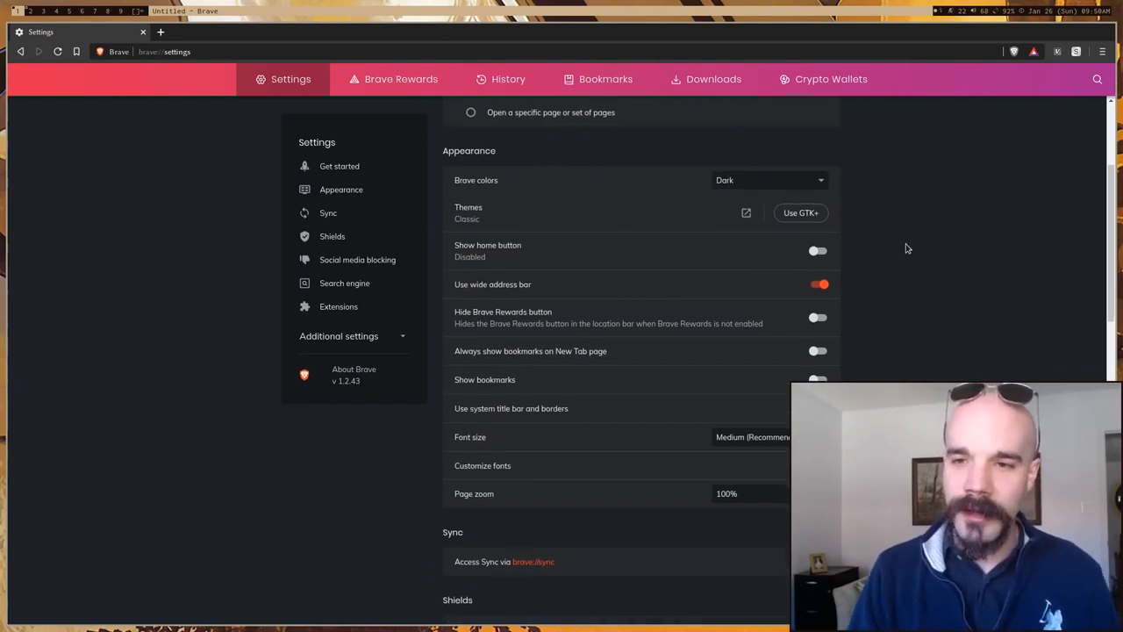
scroll(down, 3)
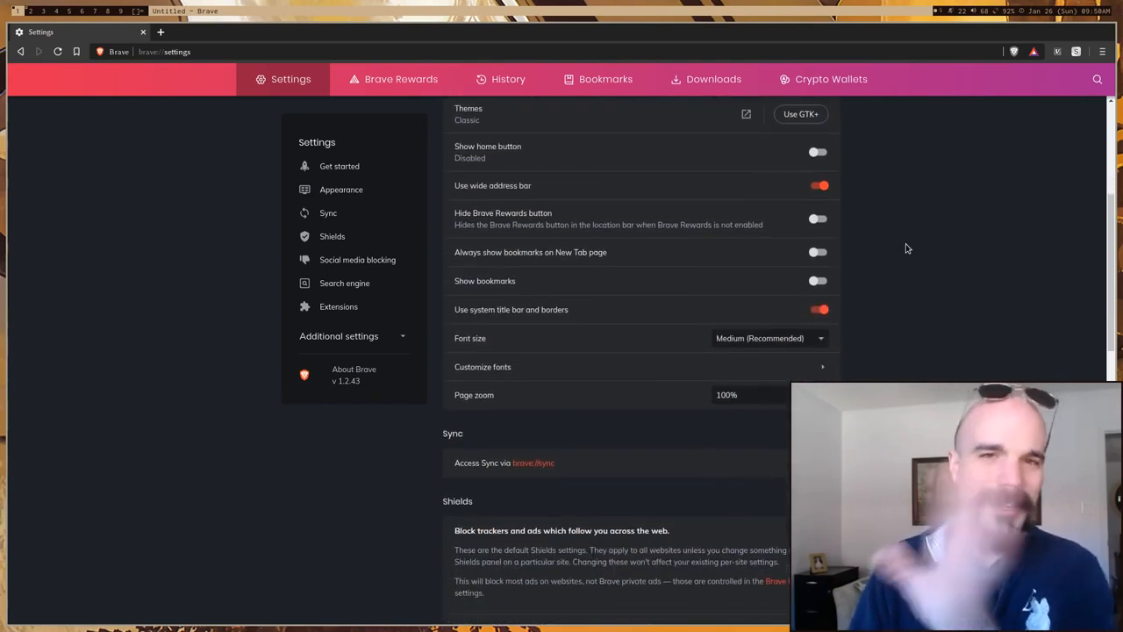
scroll(down, 3)
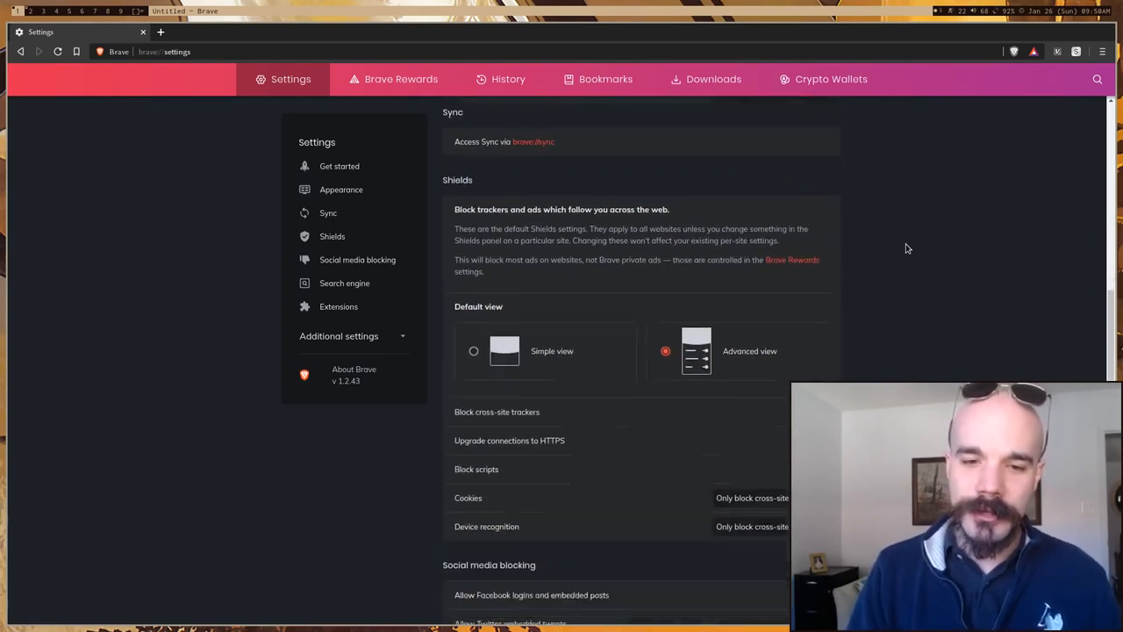
scroll(down, 3)
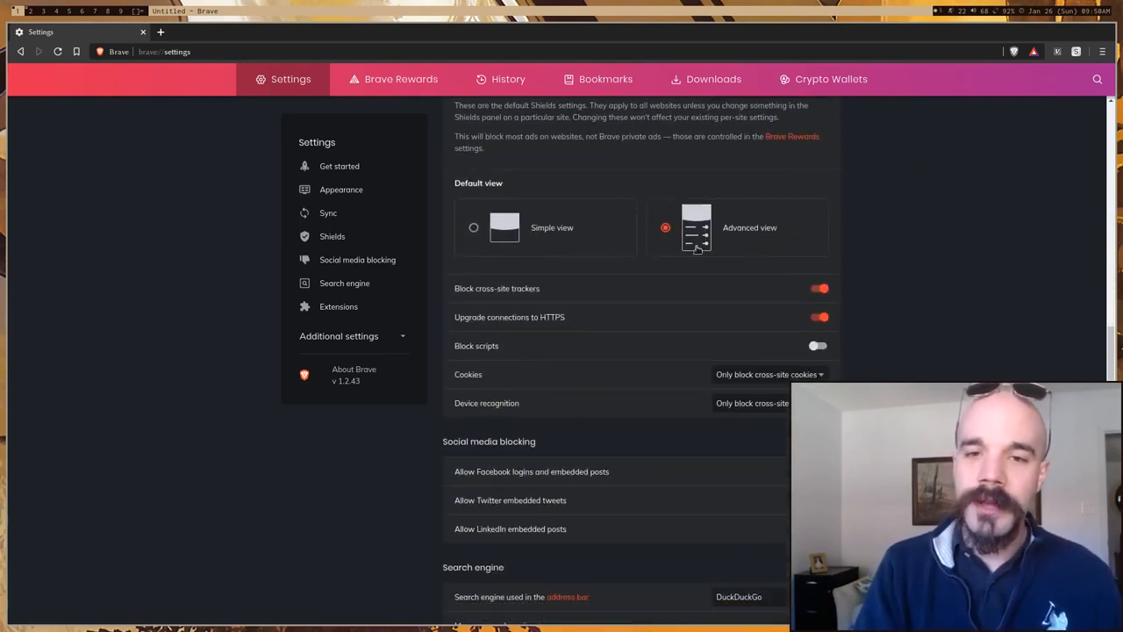
mouse_move(693, 287)
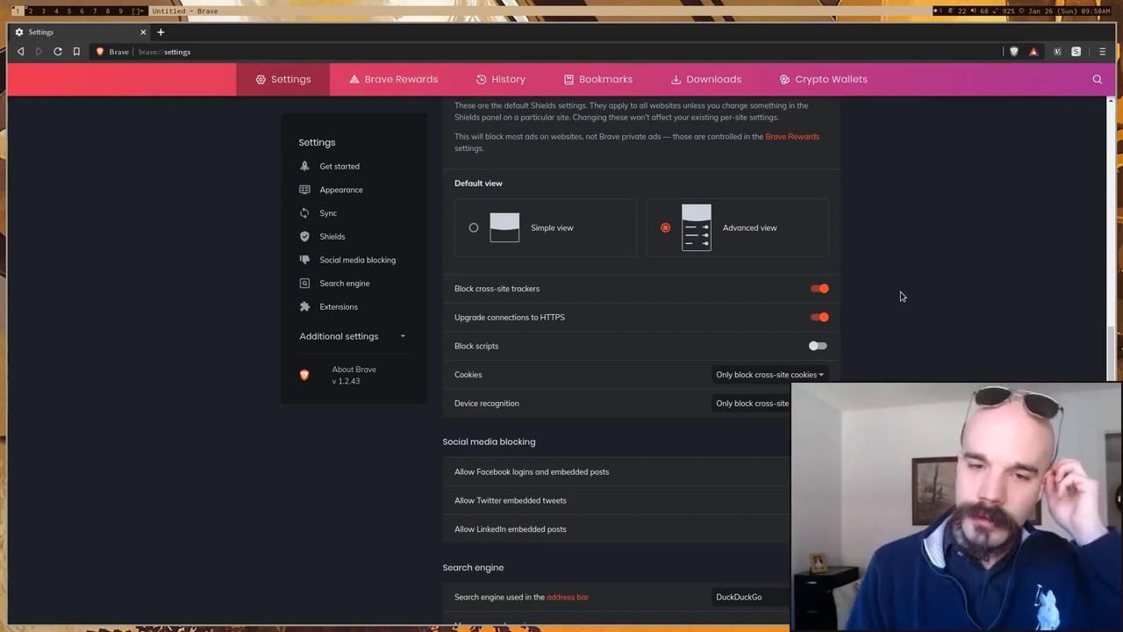
scroll(down, 3)
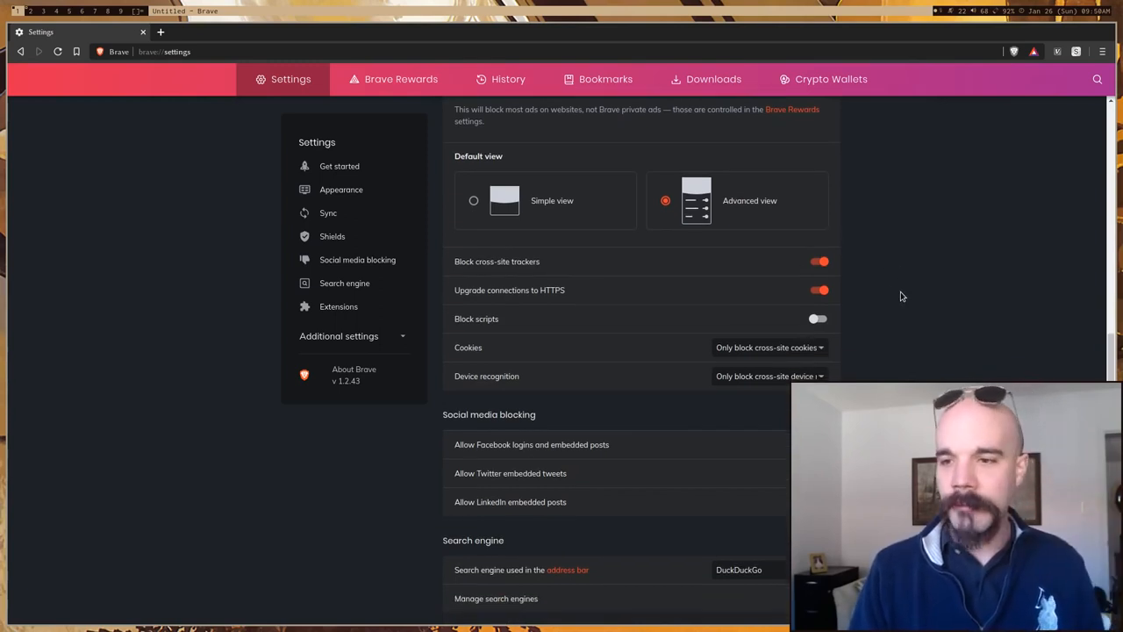
scroll(down, 3)
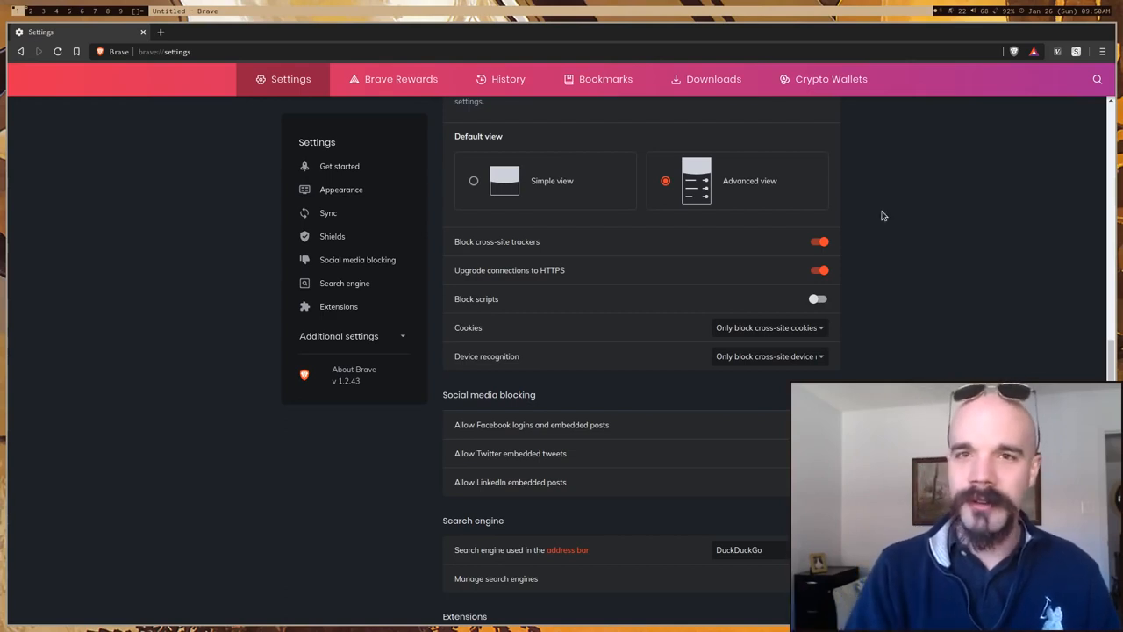
scroll(down, 3)
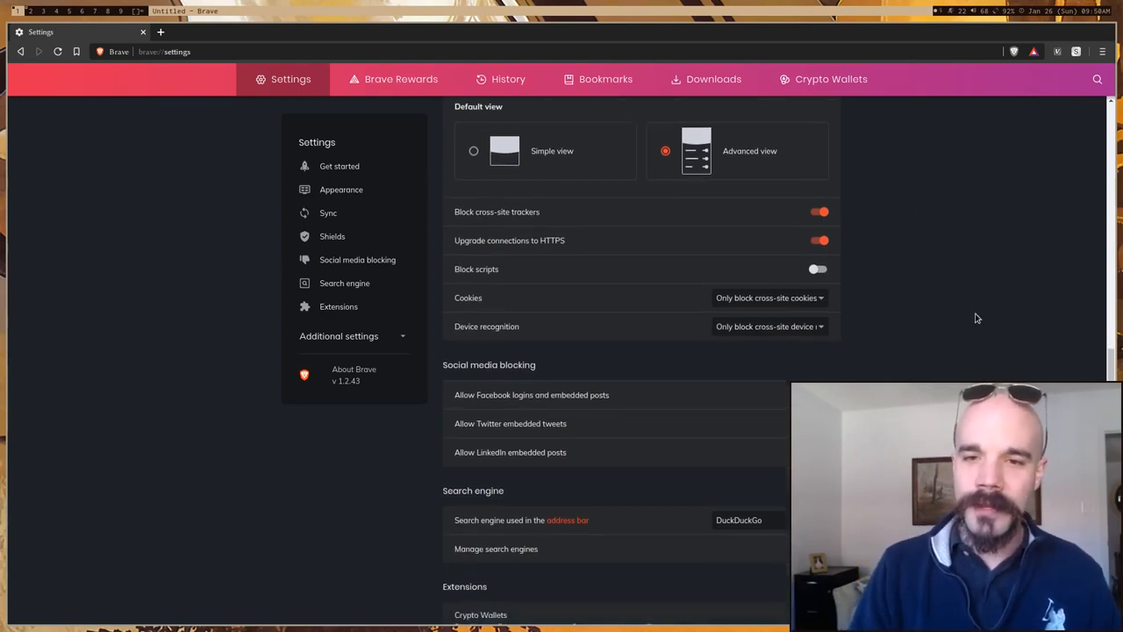
scroll(down, 3)
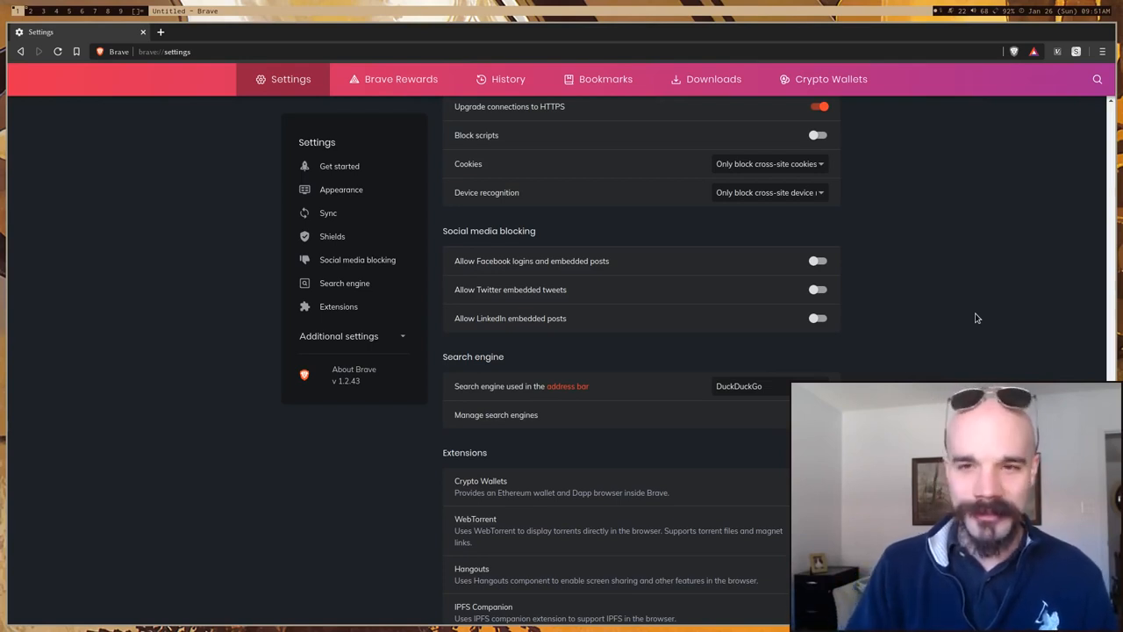
mouse_move(944, 296)
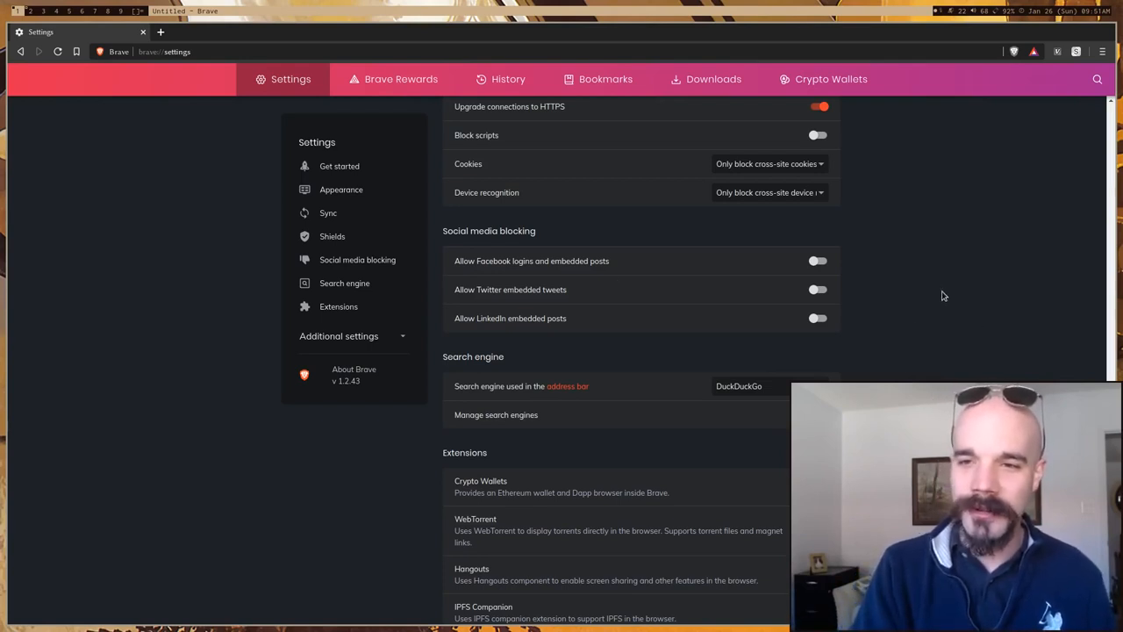
scroll(down, 3)
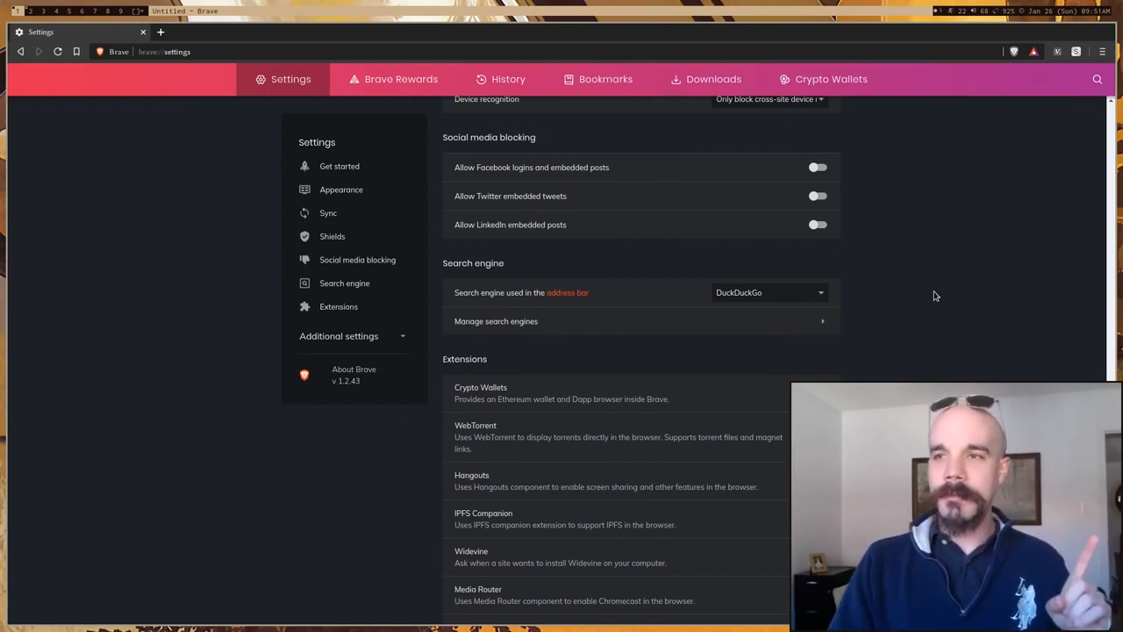
mouse_move(979, 206)
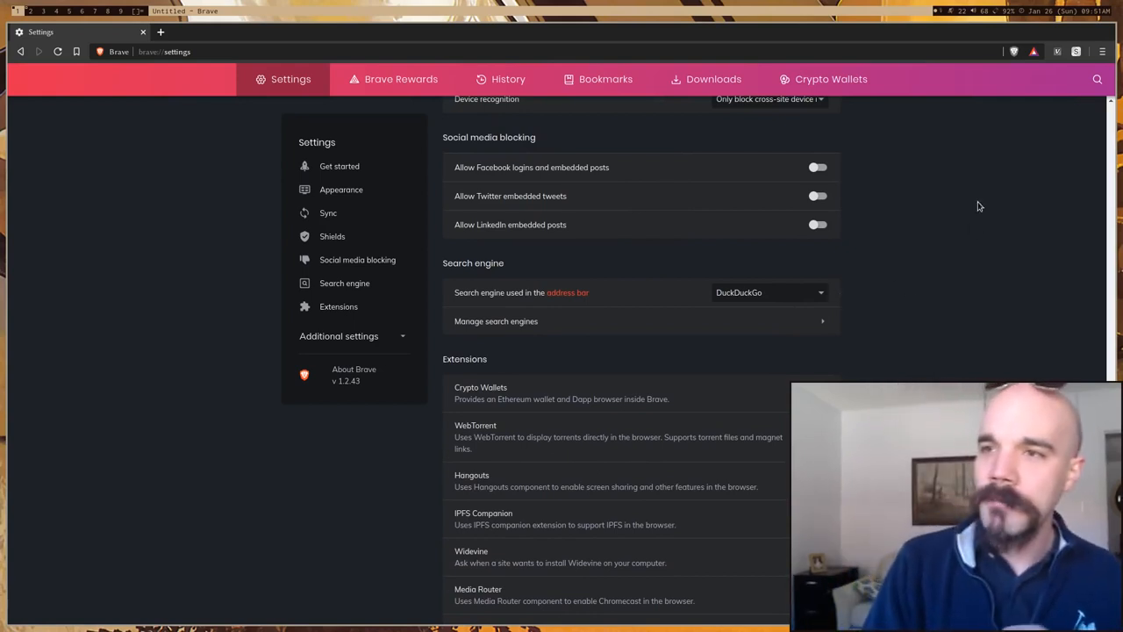
mouse_move(1033, 108)
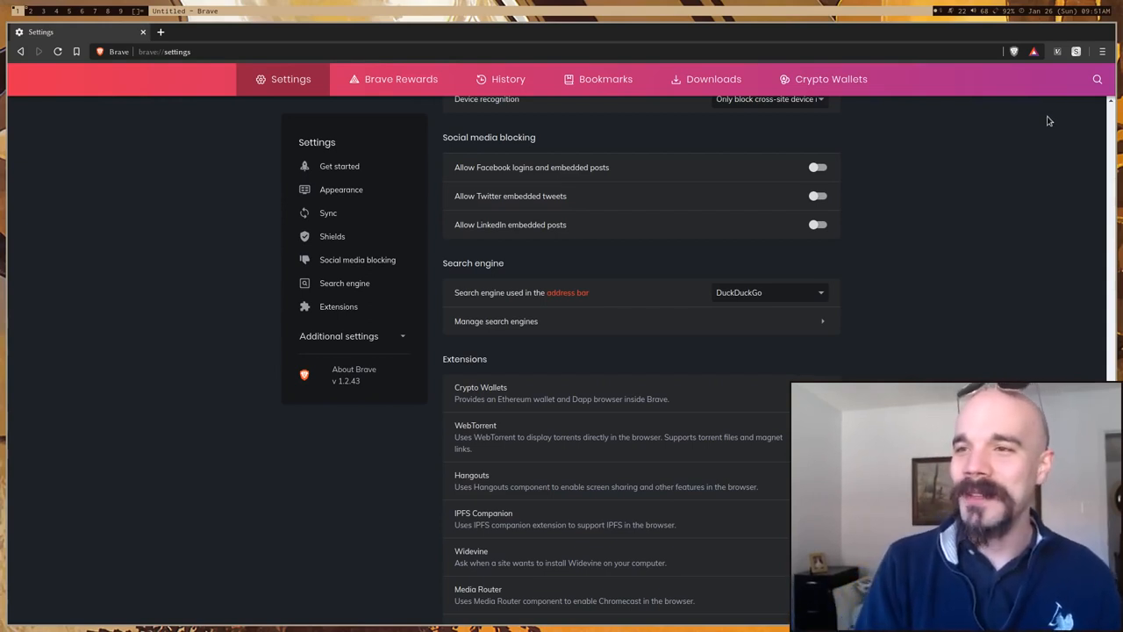
mouse_move(1006, 176)
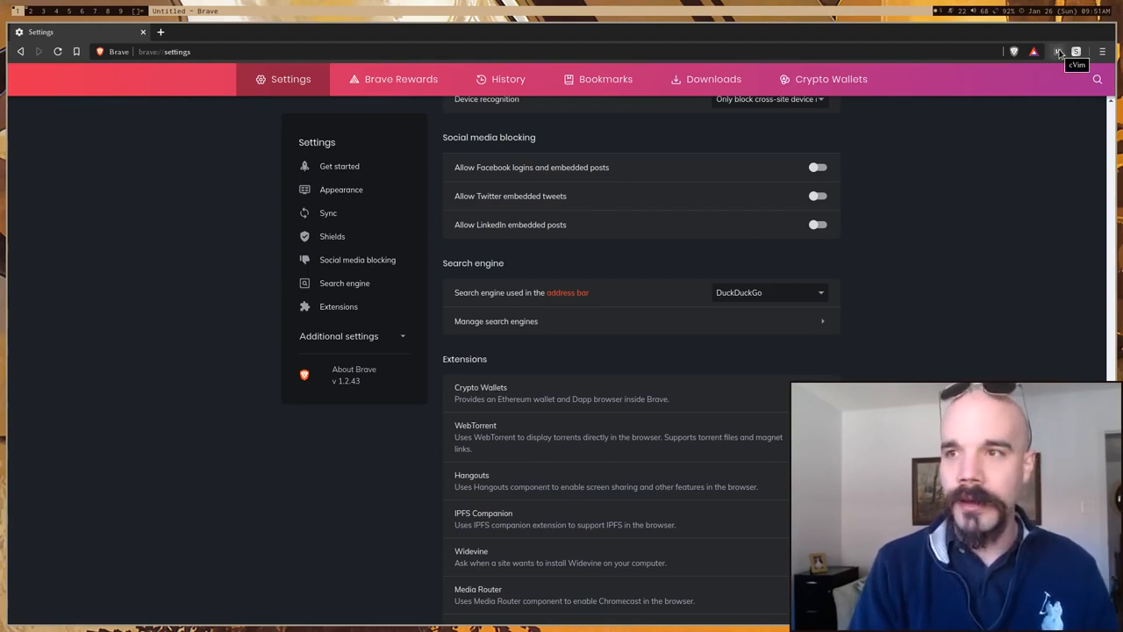
mouse_move(1076, 51)
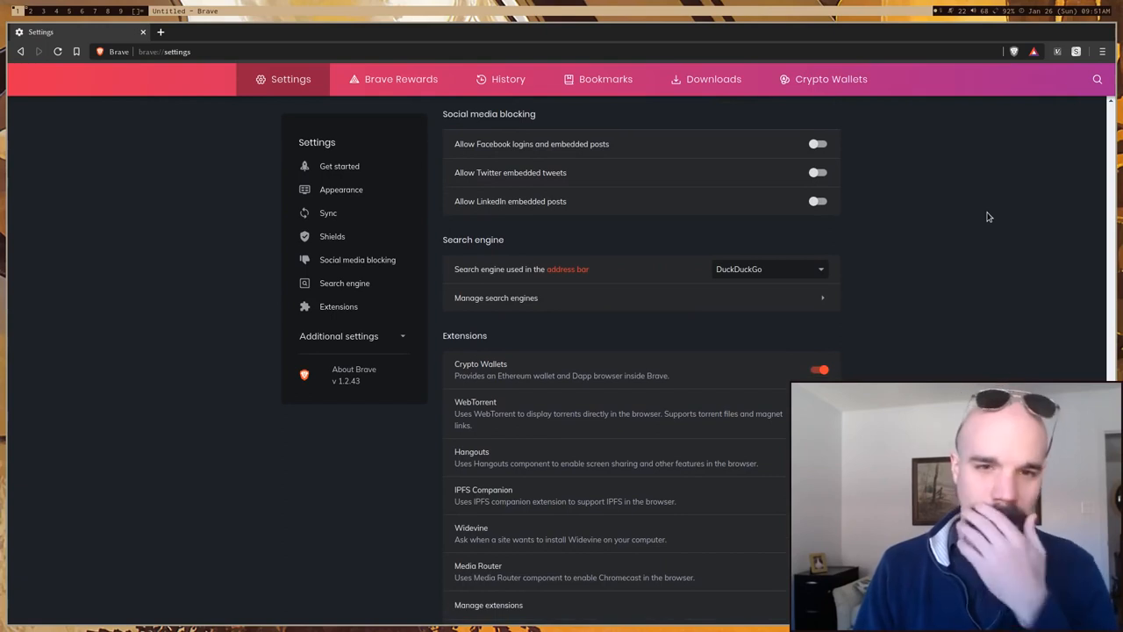
scroll(down, 3)
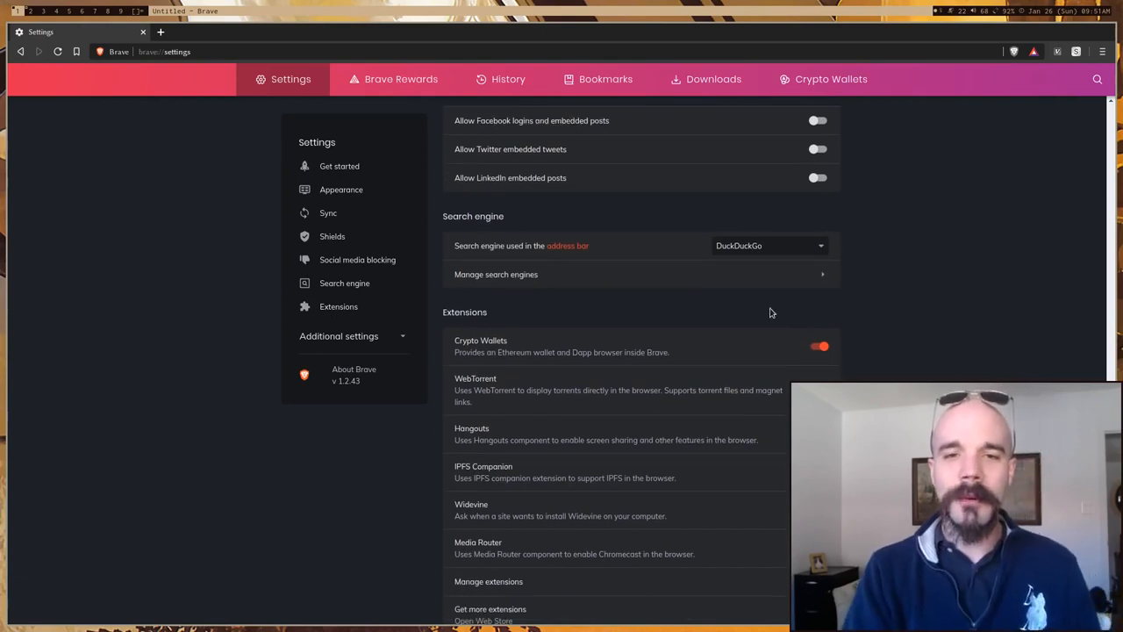
Open Manage search engines and scroll through engines like Arch Wiki and YouTube
click(496, 273)
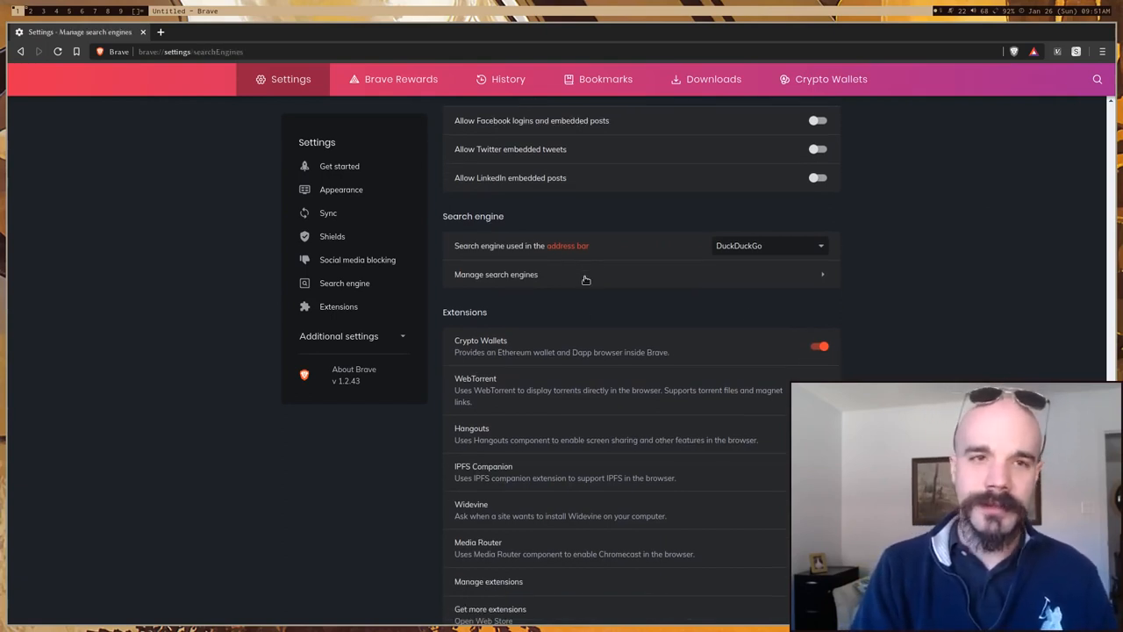
click(495, 273)
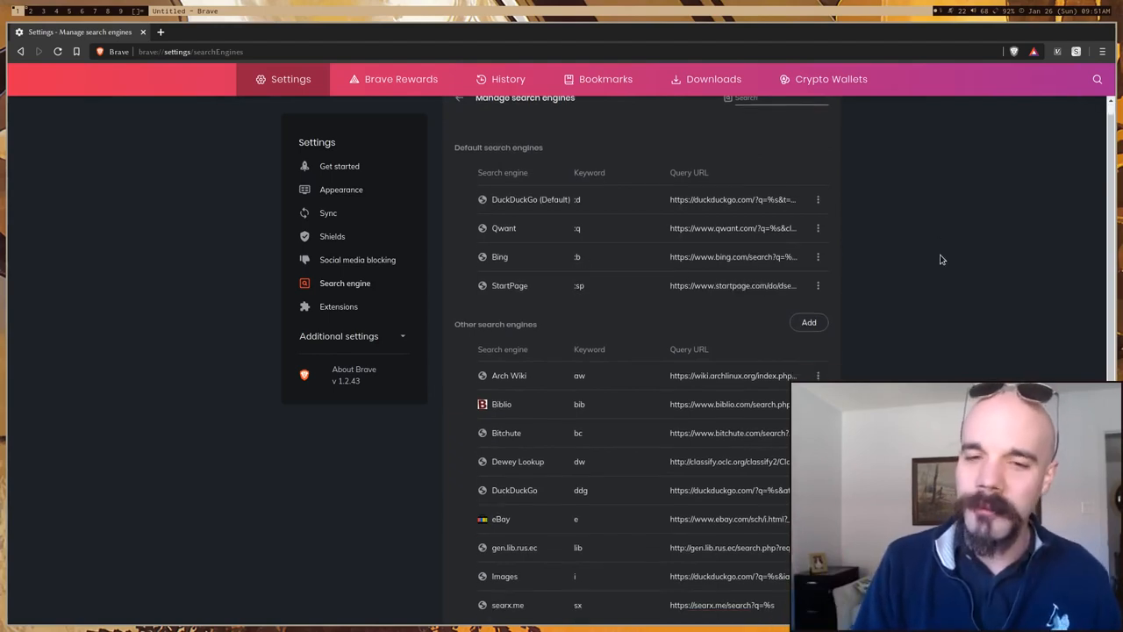
scroll(down, 3)
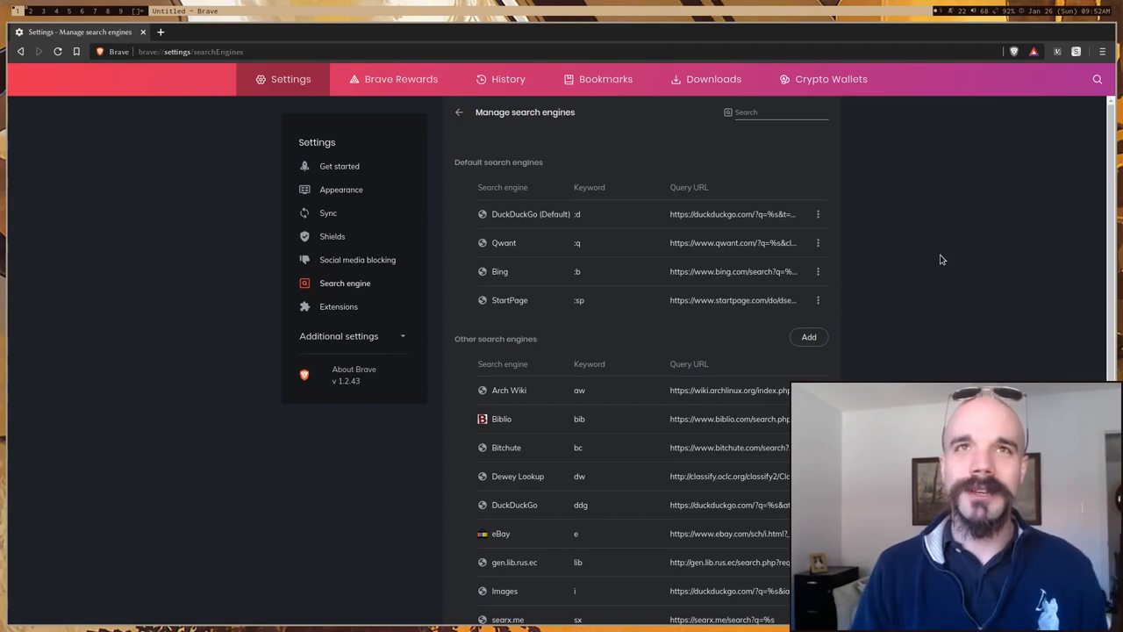
scroll(down, 3)
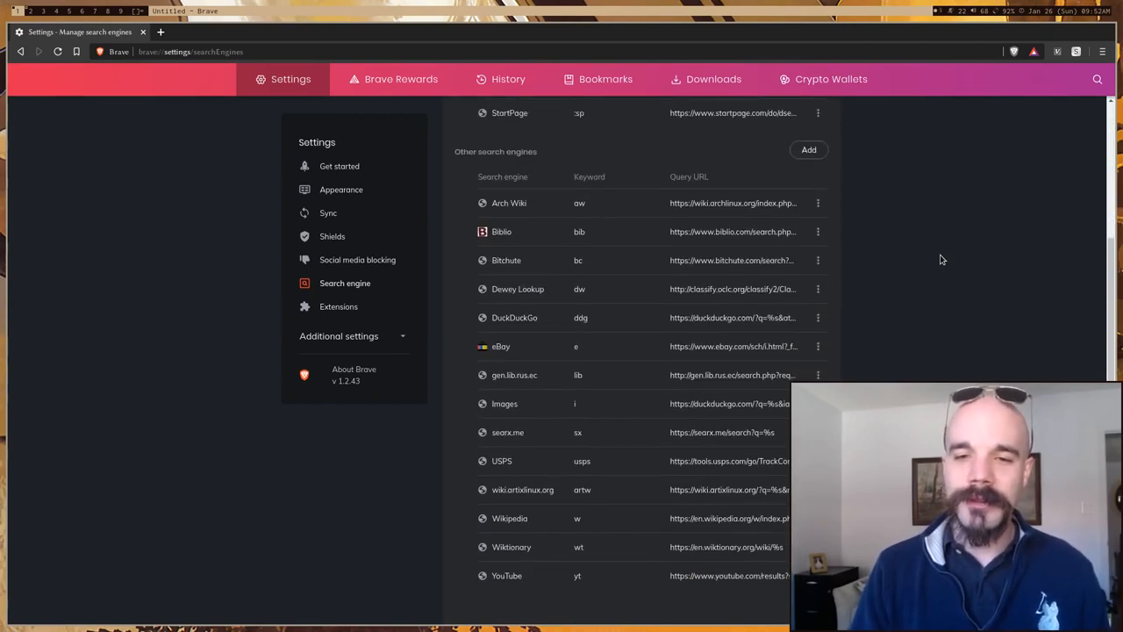
mouse_move(561, 474)
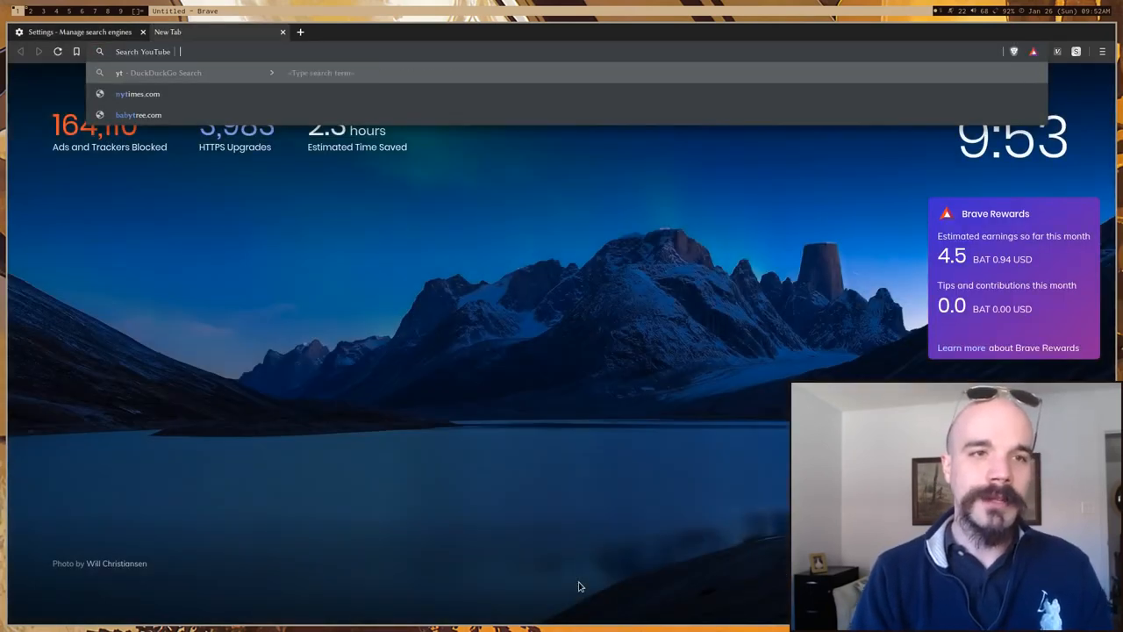
Search YouTube for 'lukesmith' from the address bar using the yt keyword
text(lukesmith)
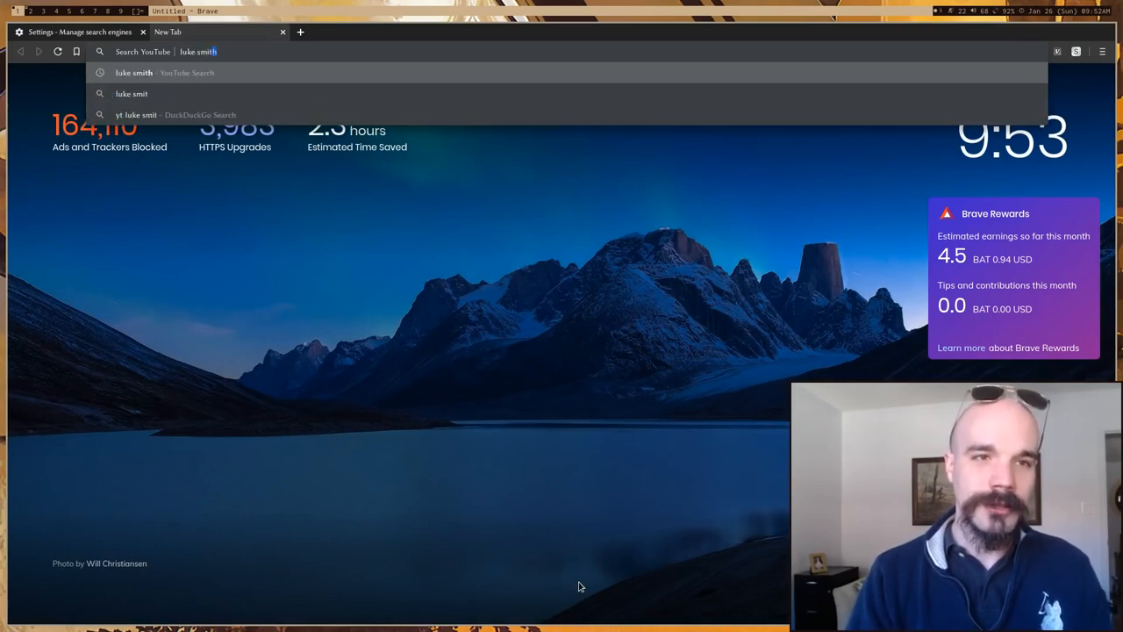
key(Enter)
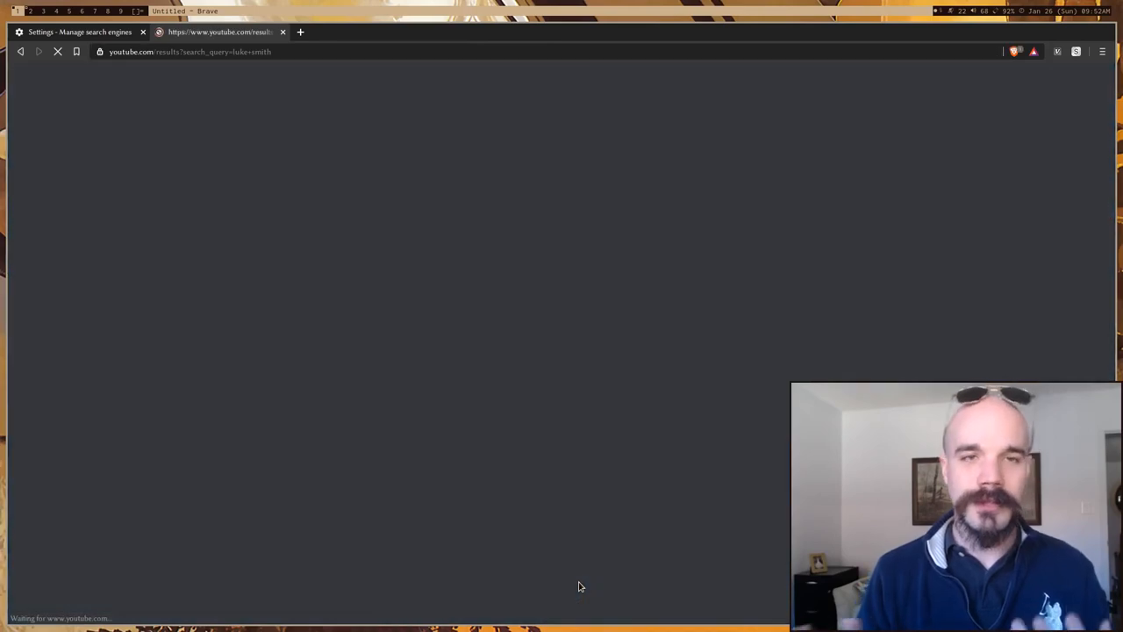
click(79, 32)
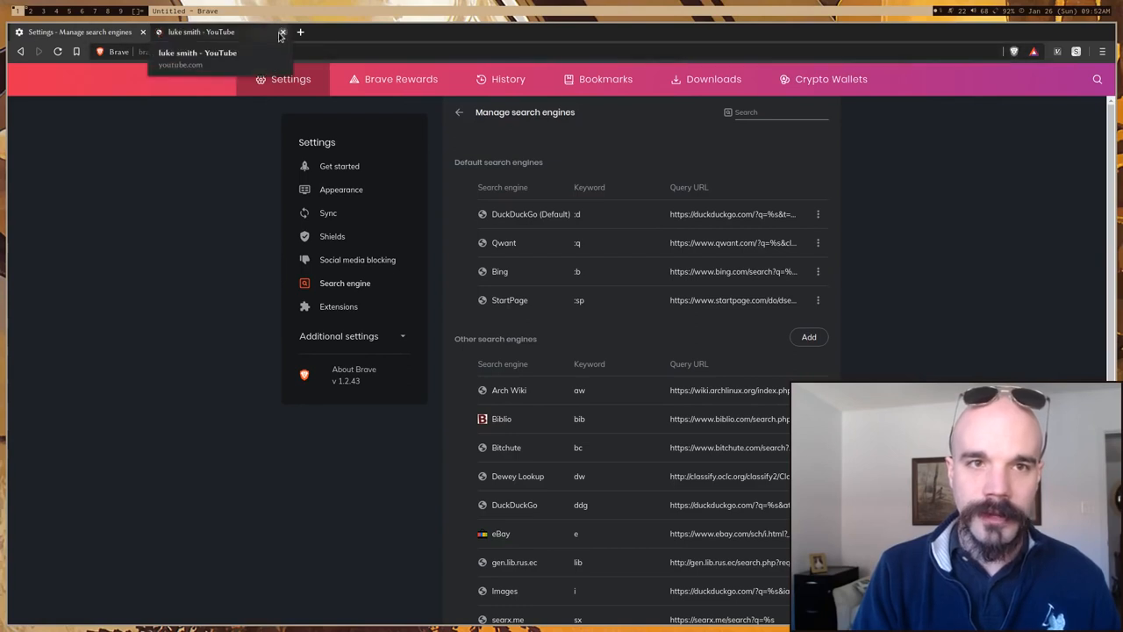
Close the YouTube results tab and go back to the main settings page
click(282, 31)
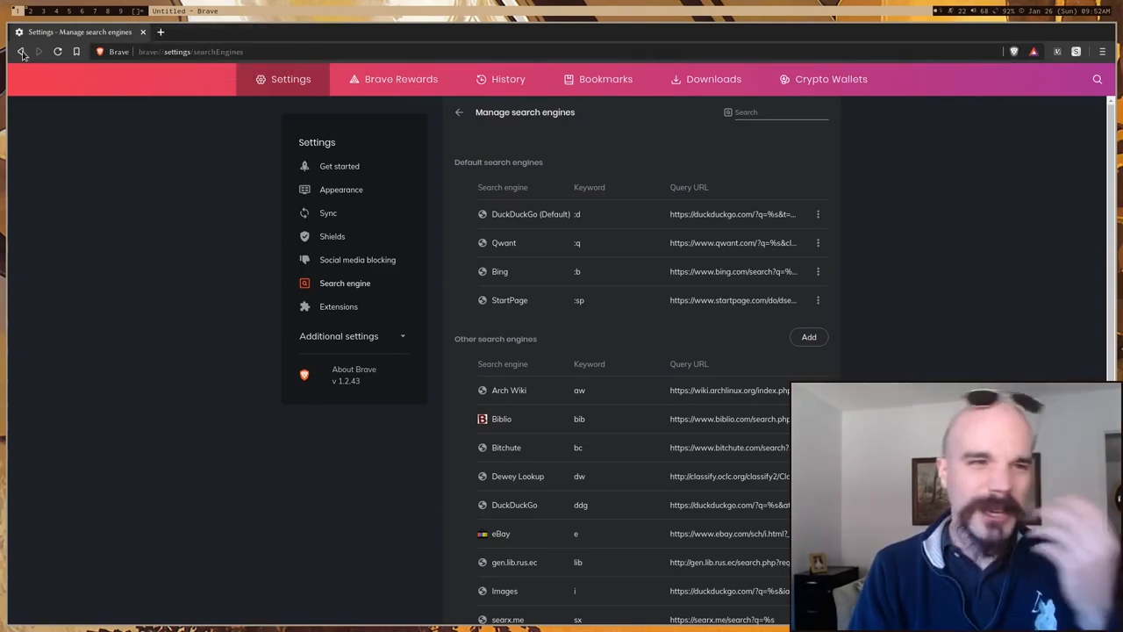
click(22, 51)
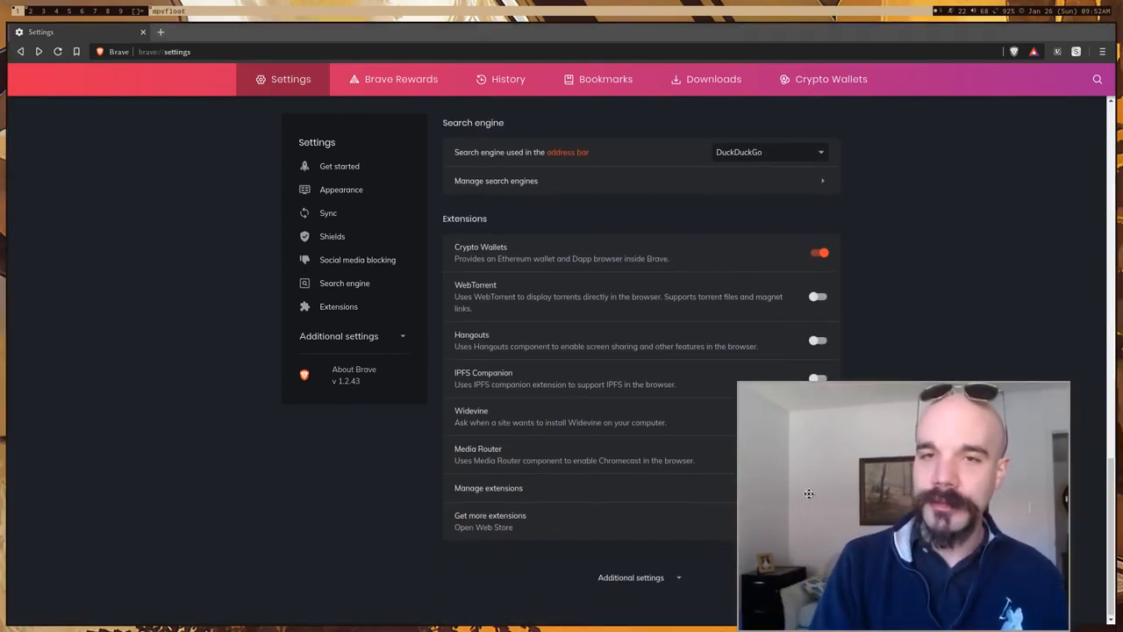
click(816, 416)
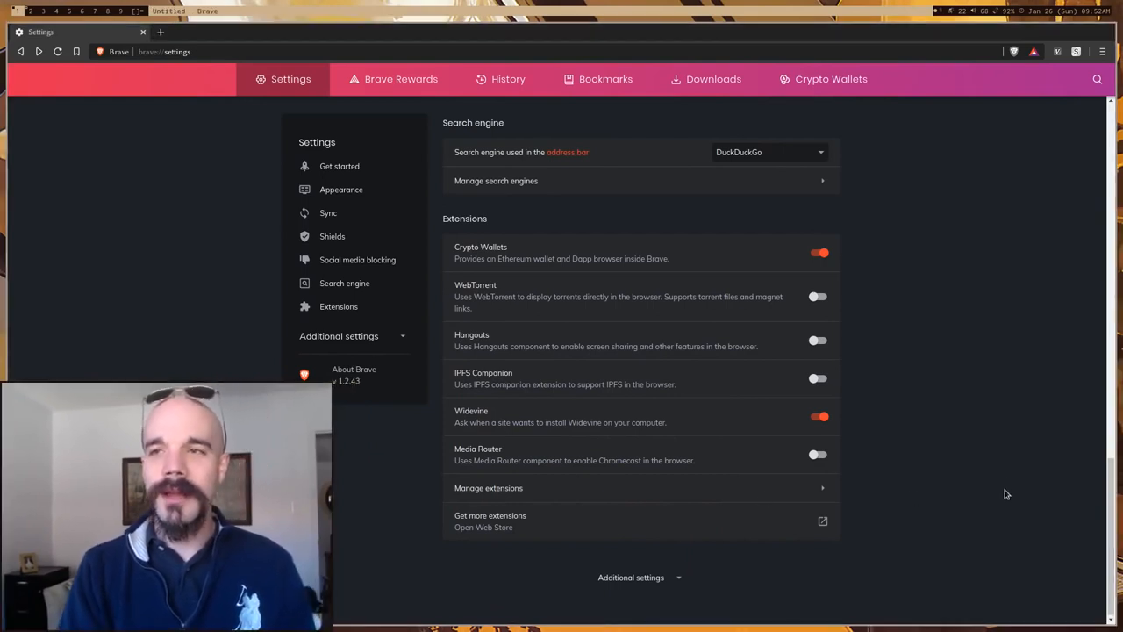
mouse_move(1007, 452)
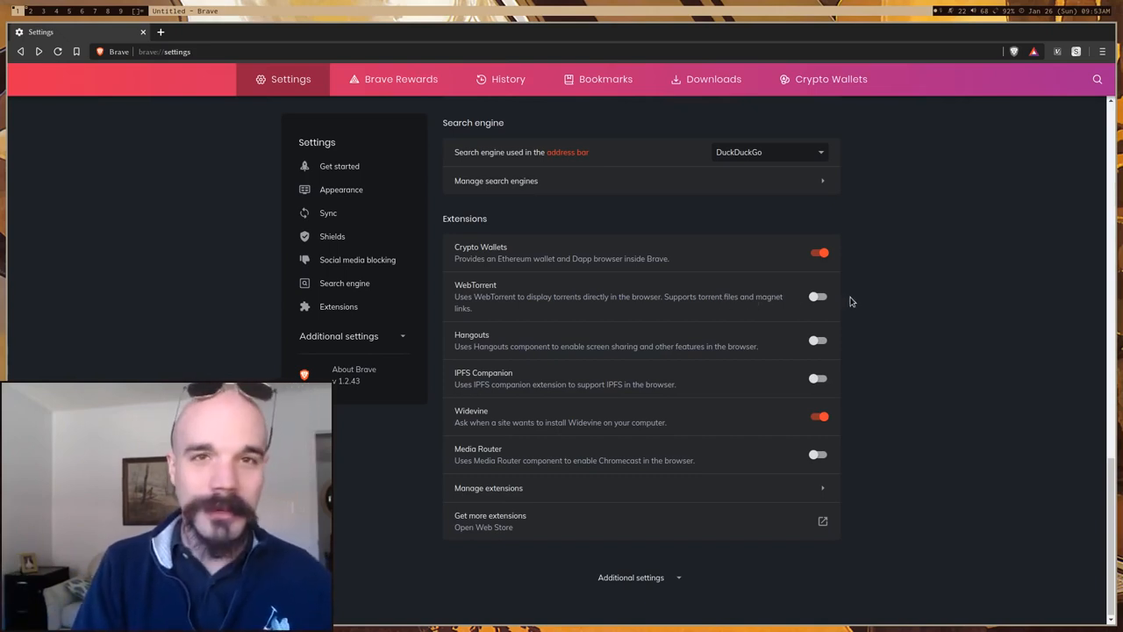
mouse_move(974, 289)
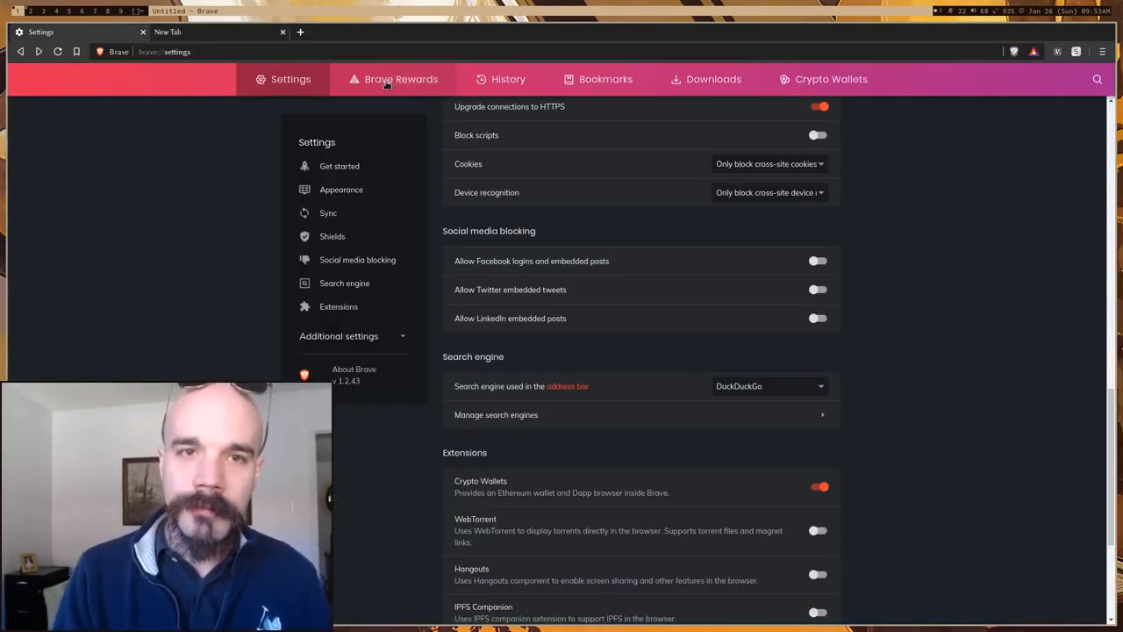
Open Brave Rewards showing 4.50 BAT pending, 78 ad notifications and a verified wallet
click(401, 79)
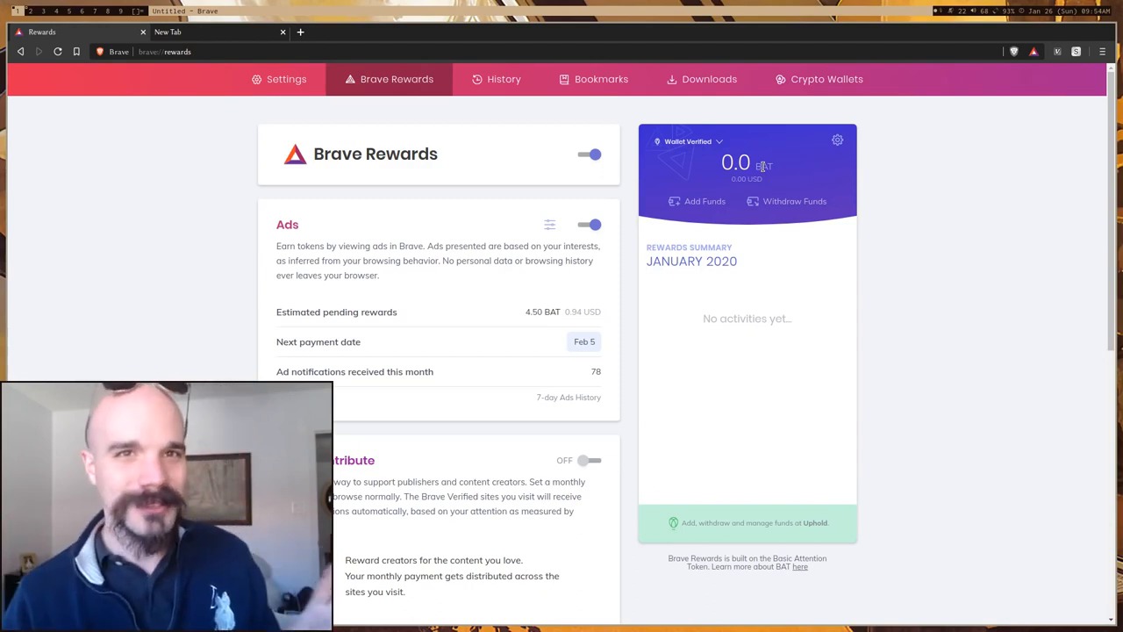
mouse_move(772, 138)
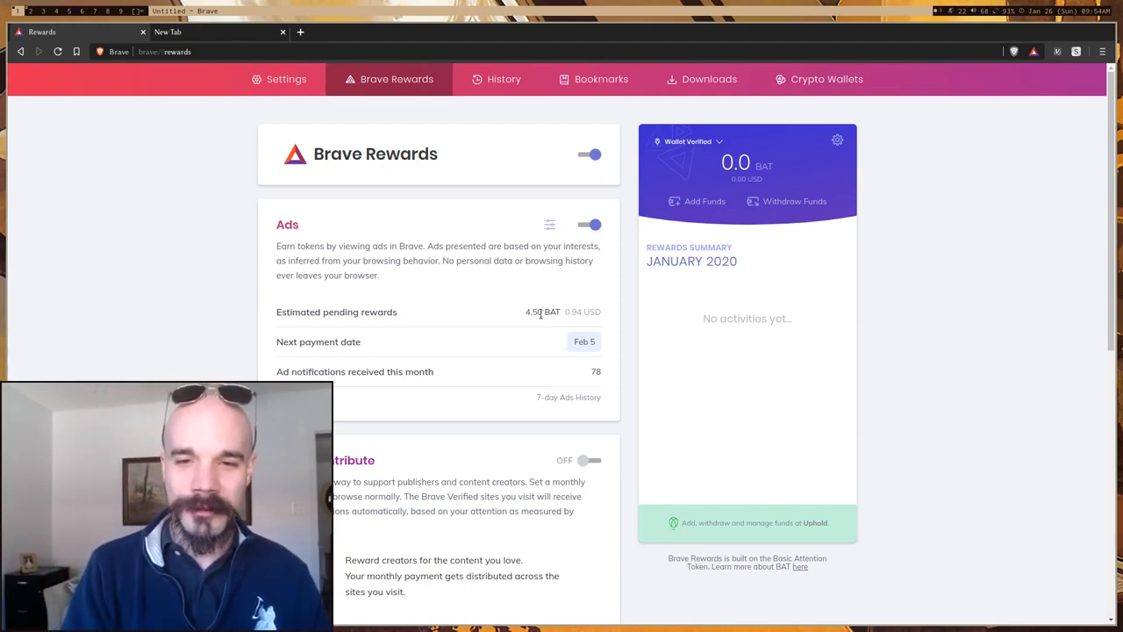
drag(526, 311, 600, 311)
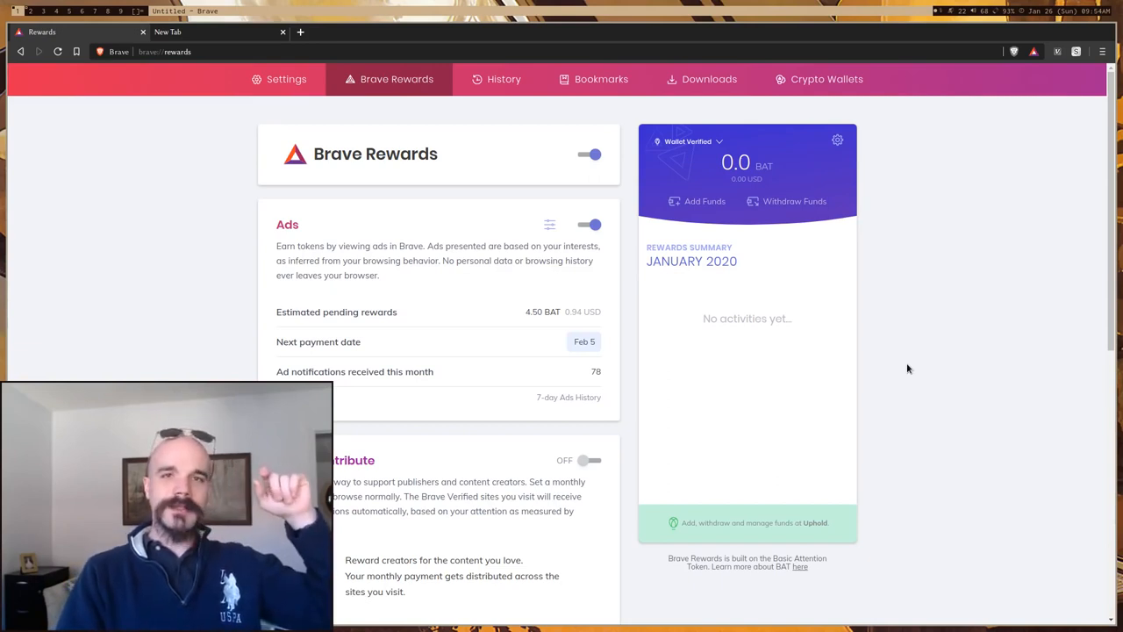
scroll(down, 3)
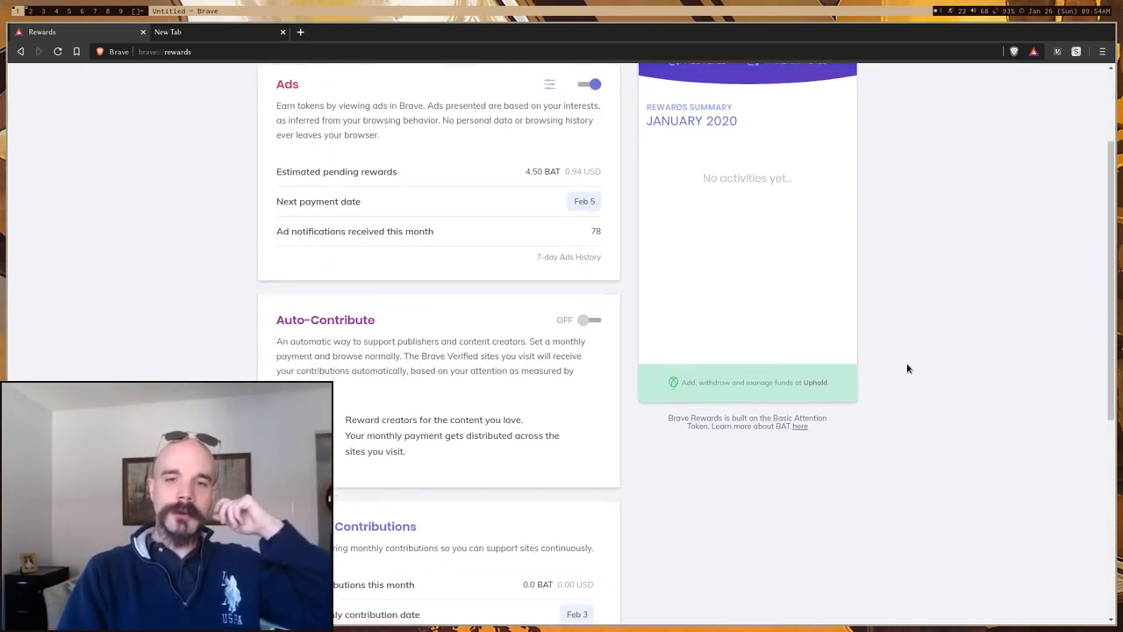
scroll(down, 3)
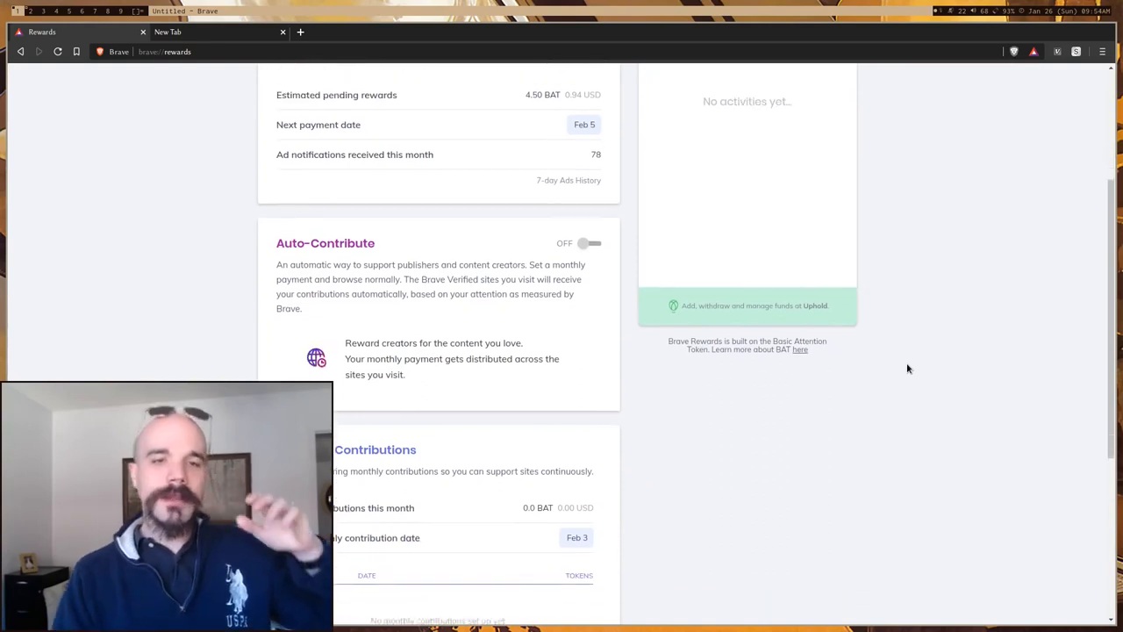
scroll(down, 3)
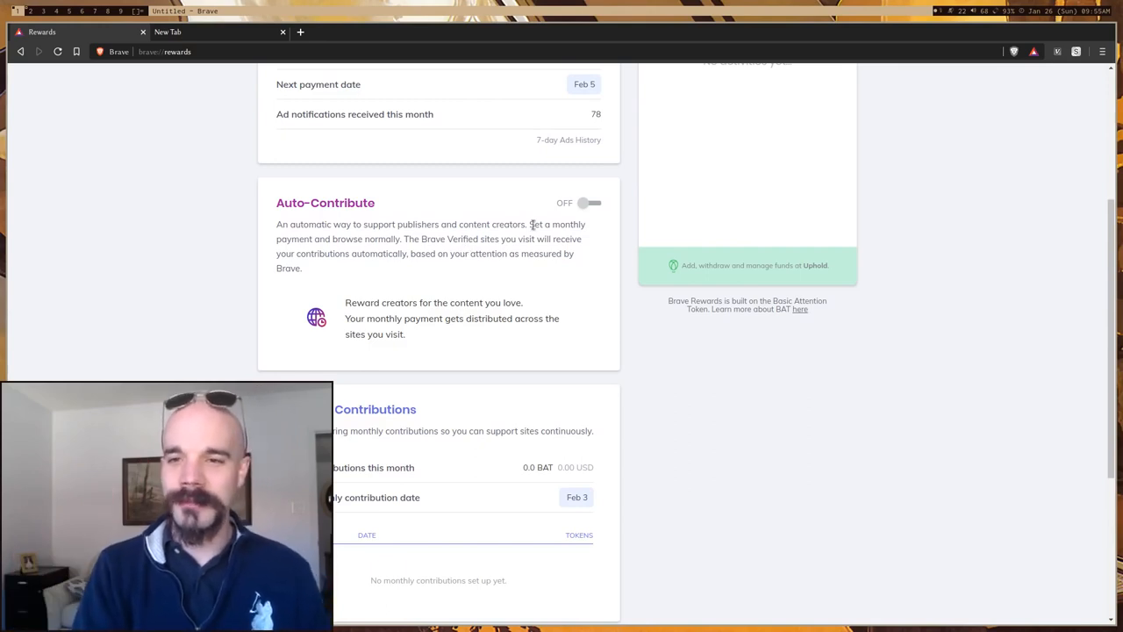
scroll(down, 3)
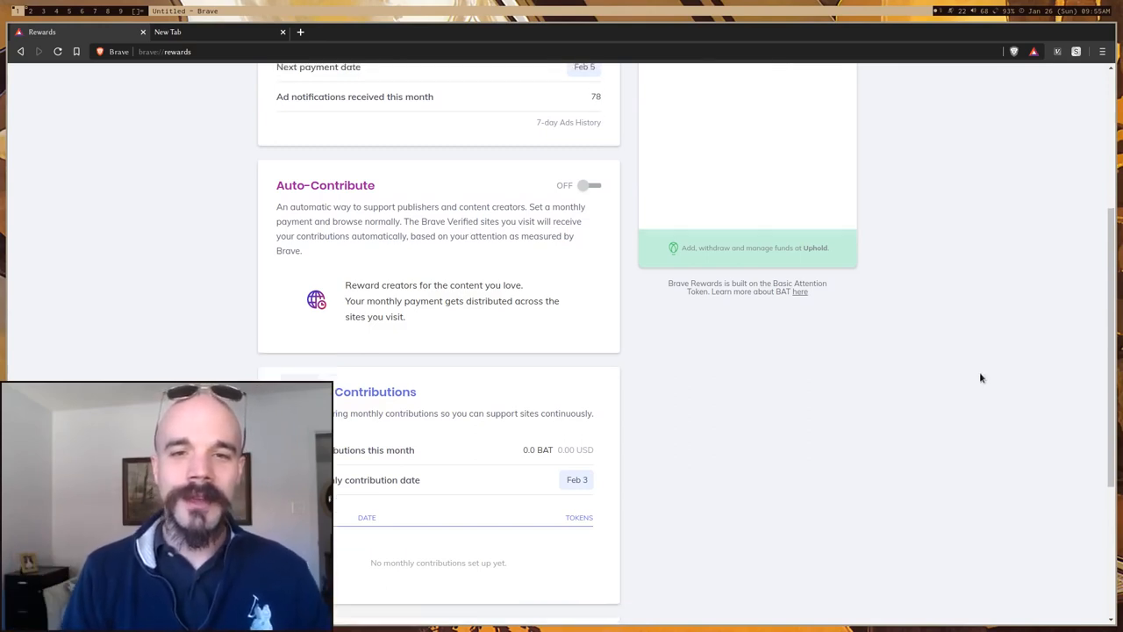
scroll(down, 3)
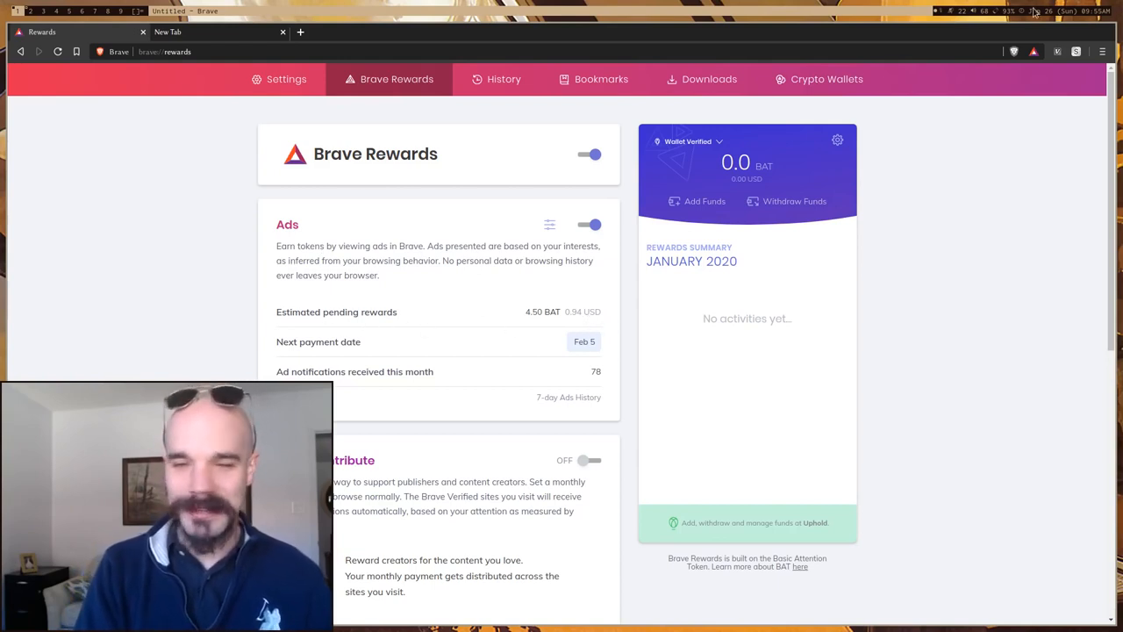
mouse_move(937, 479)
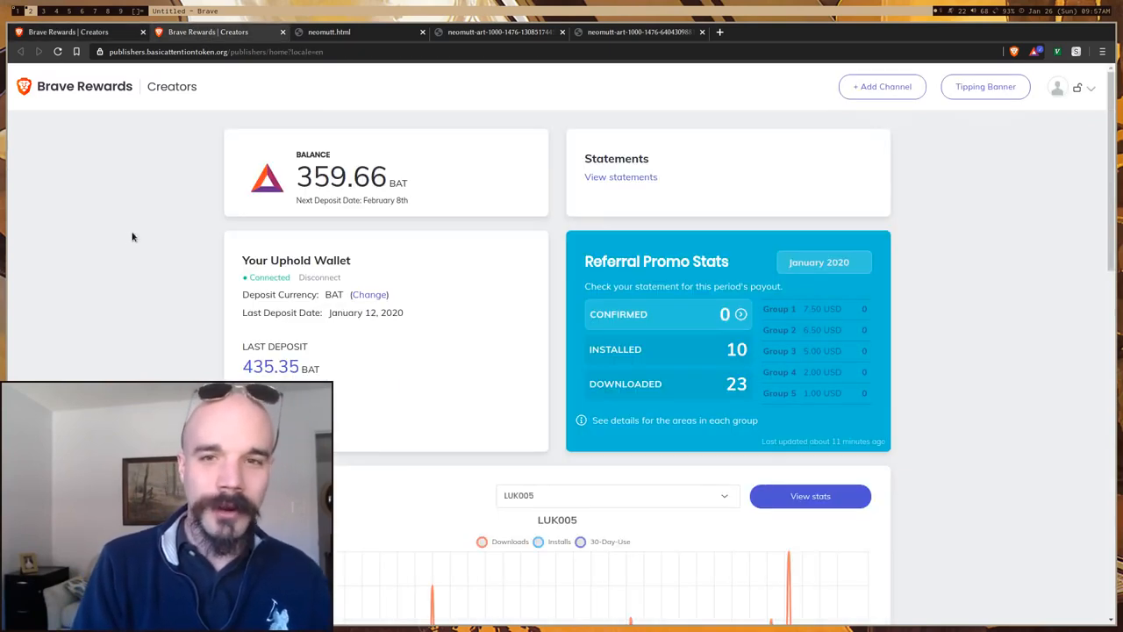
mouse_move(983, 259)
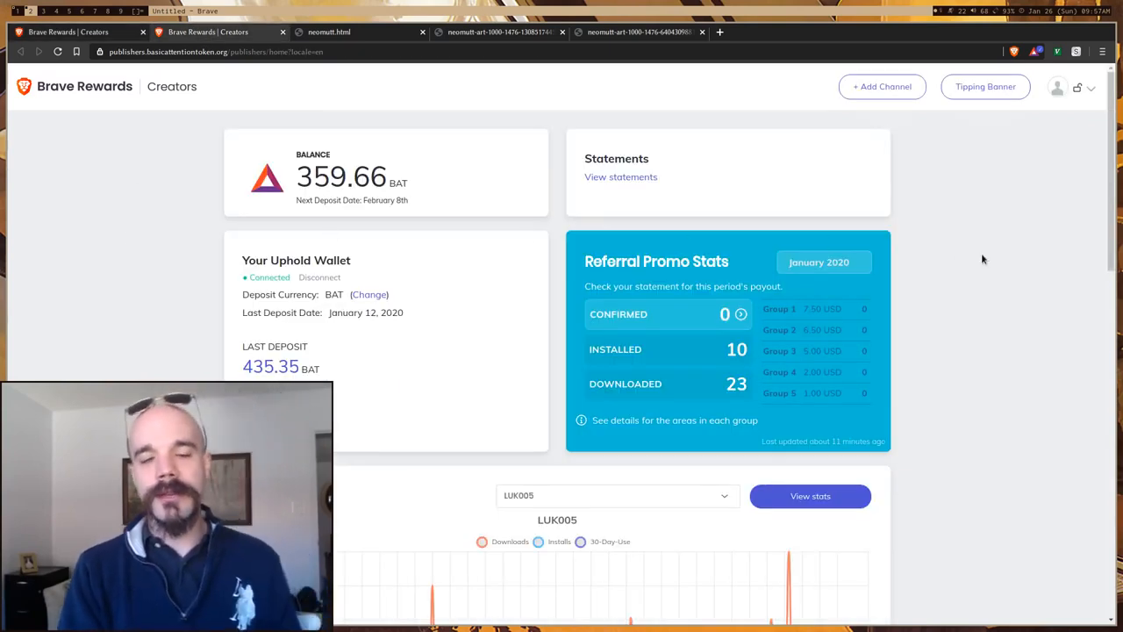
Scroll to the verified channels list, including Luke Smith's YouTube channel at 64.36 BAT
scroll(down, 3)
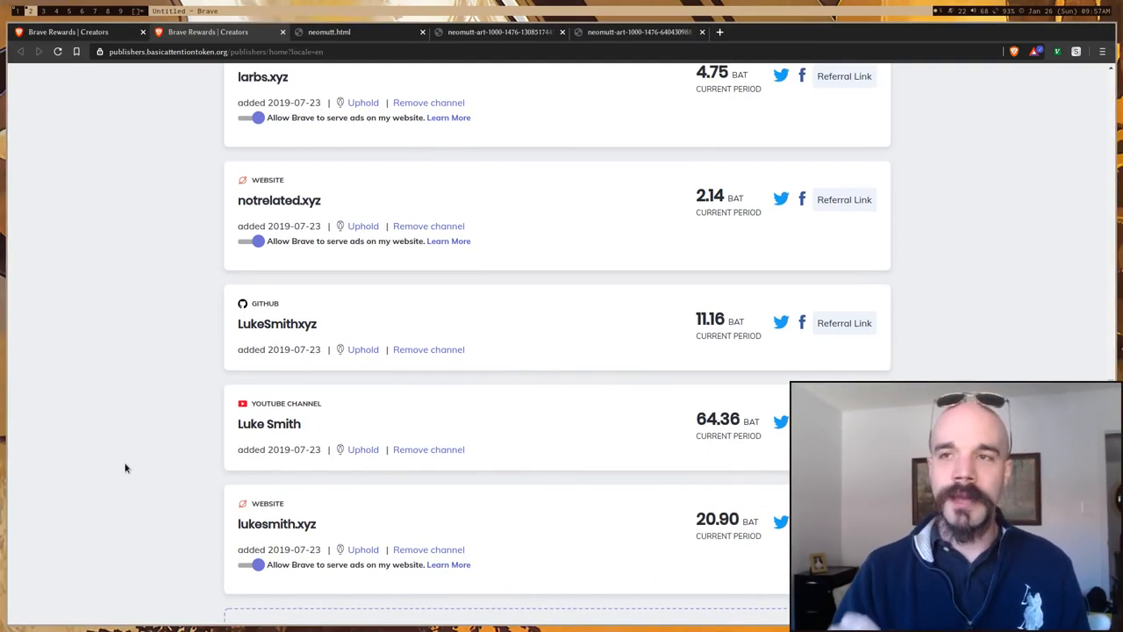
mouse_move(740, 141)
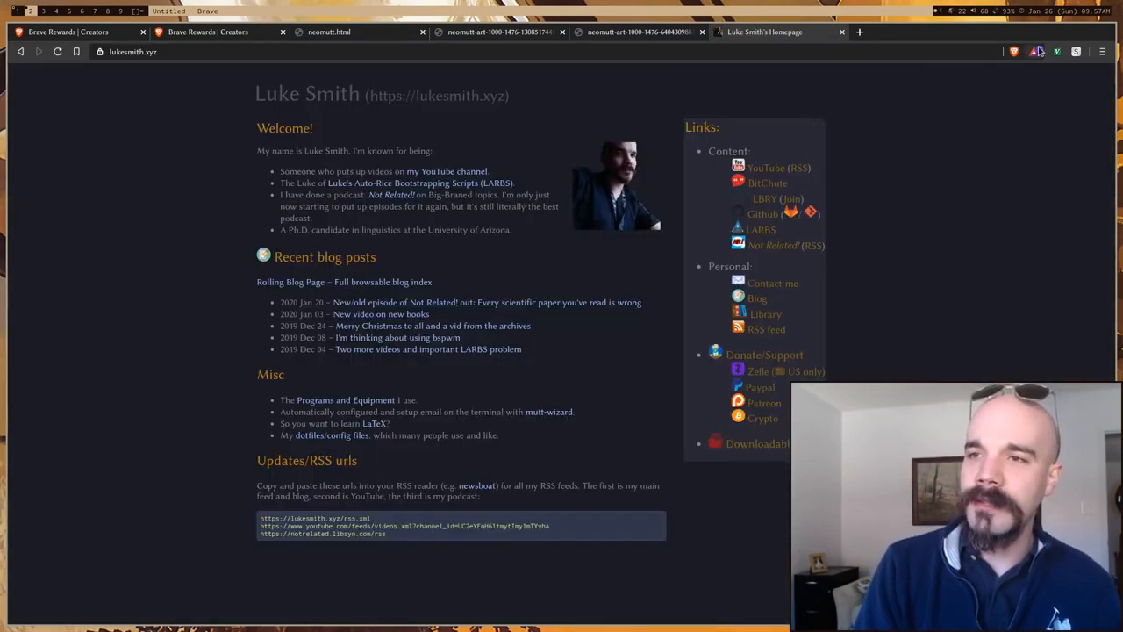
View the lukesmith.xyz verified-creator tipping panel, then close the lukesmith.xyz tab
click(1036, 51)
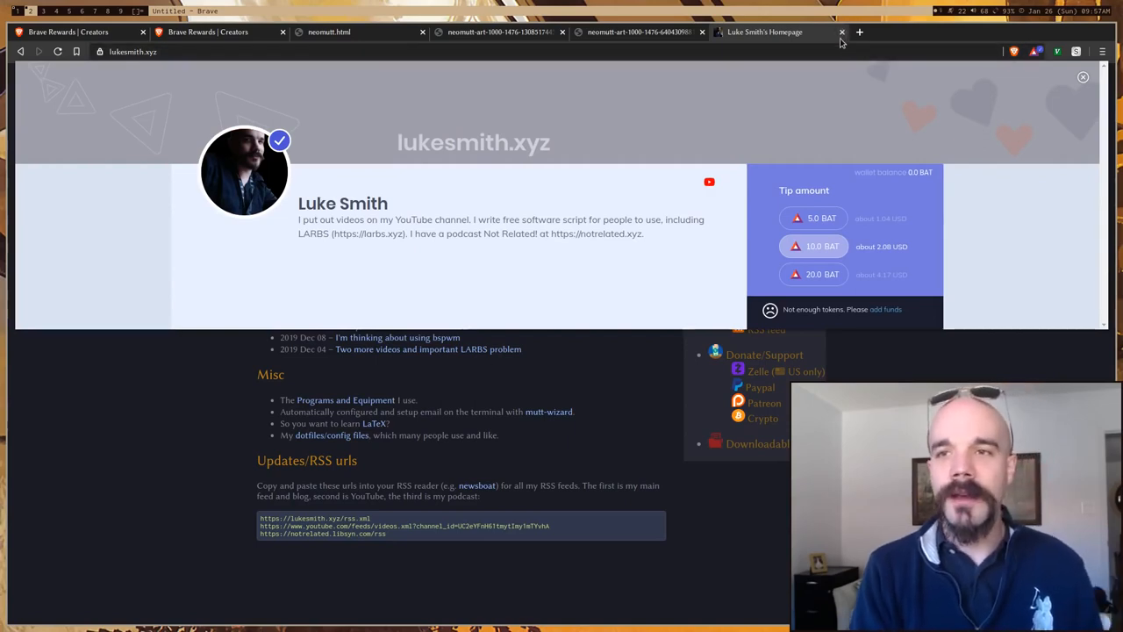
click(841, 33)
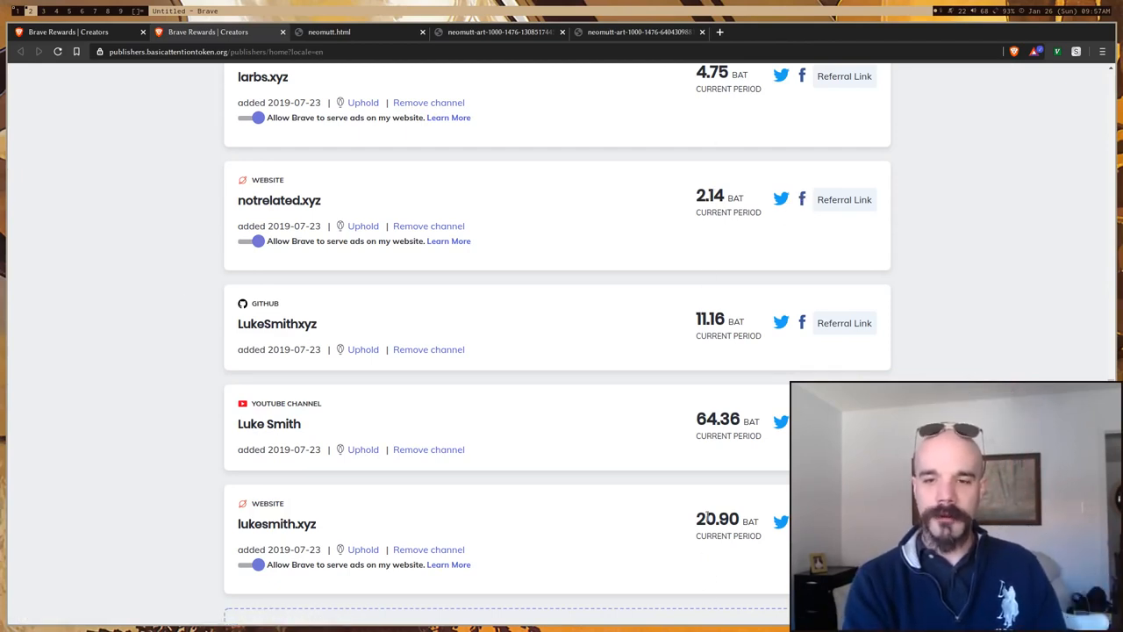
Scroll to the LUK005 referral graph: 177 downloads, 86 installs, 30 confirmed
scroll(down, 3)
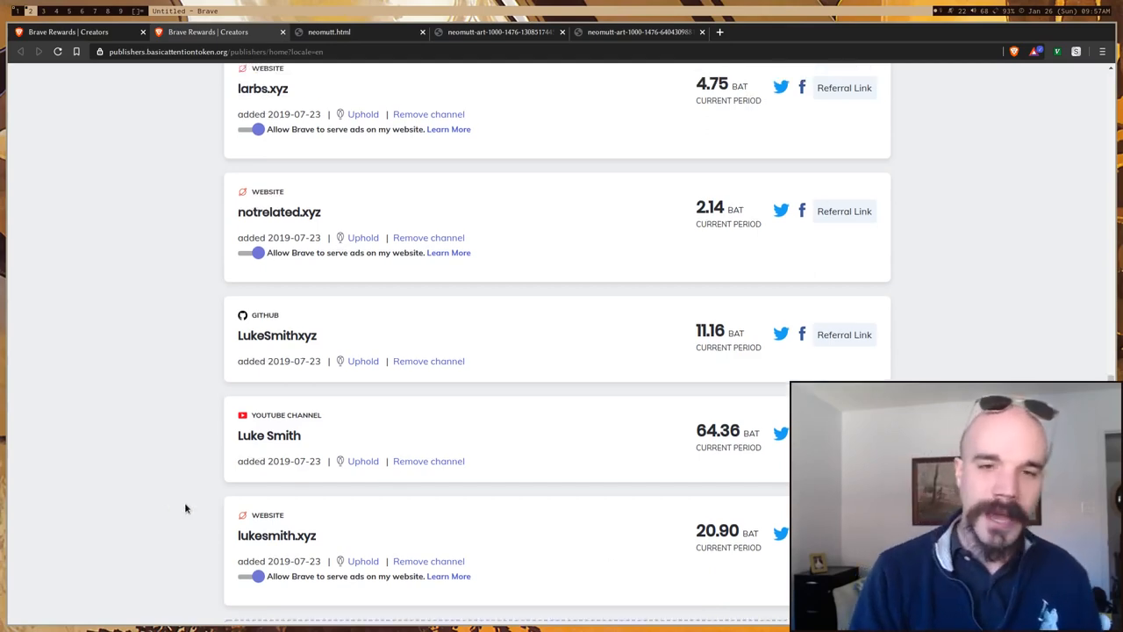
scroll(up, 3)
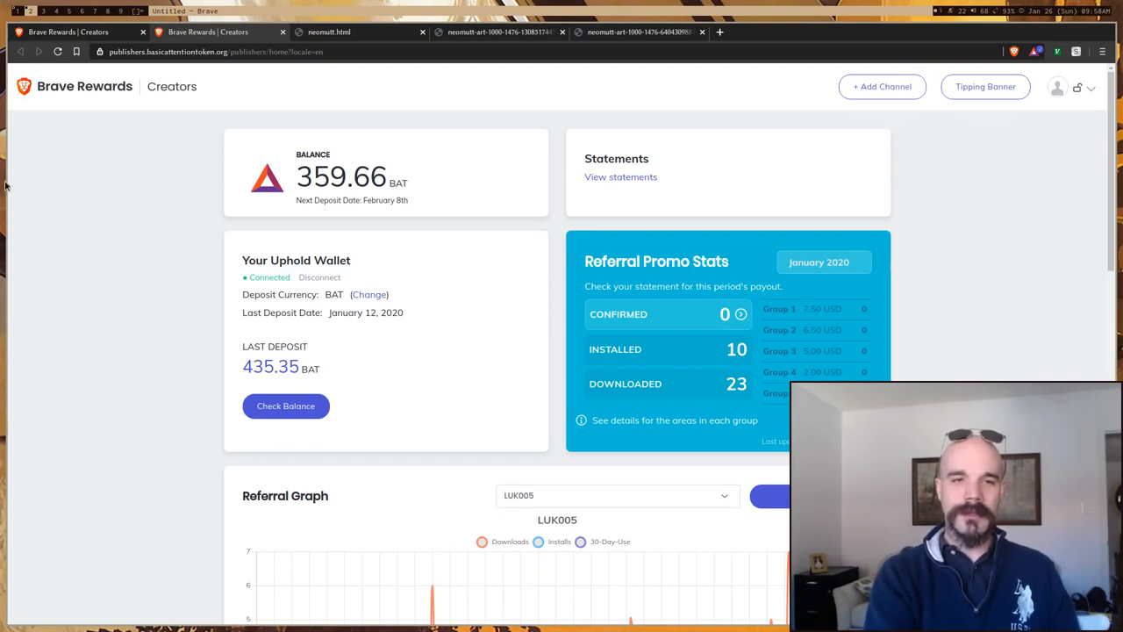
scroll(down, 3)
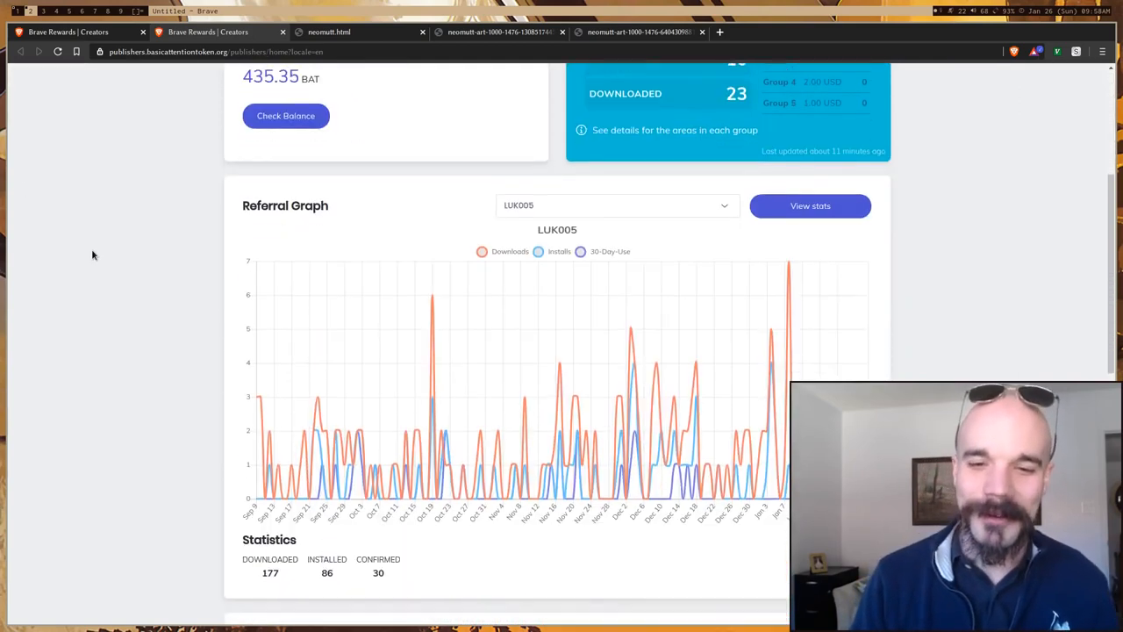
scroll(down, 3)
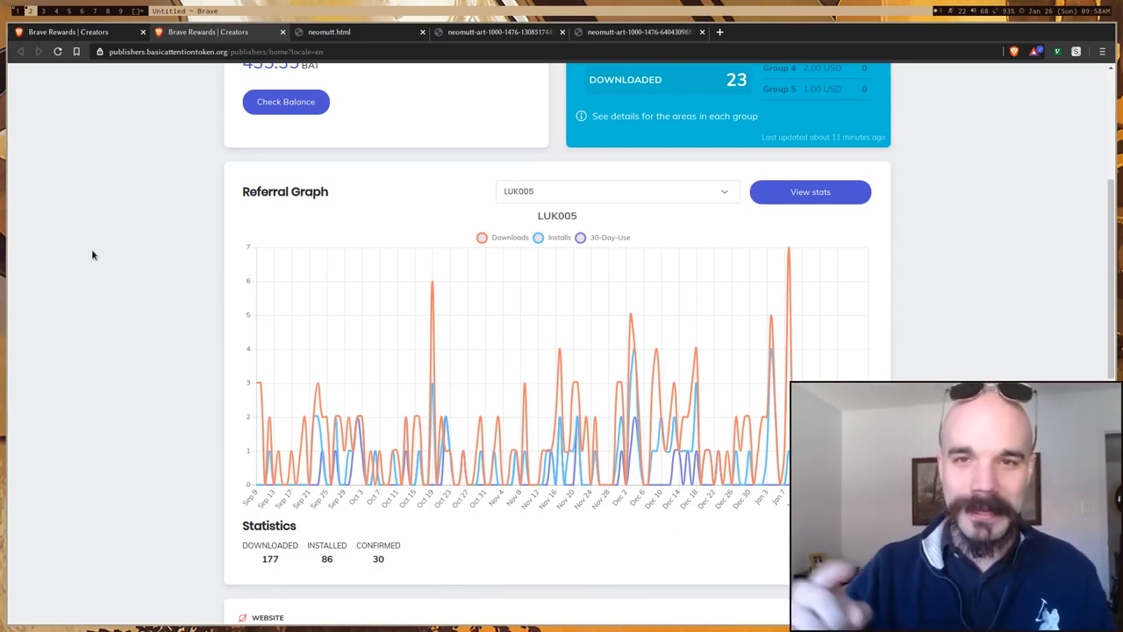
mouse_move(250, 313)
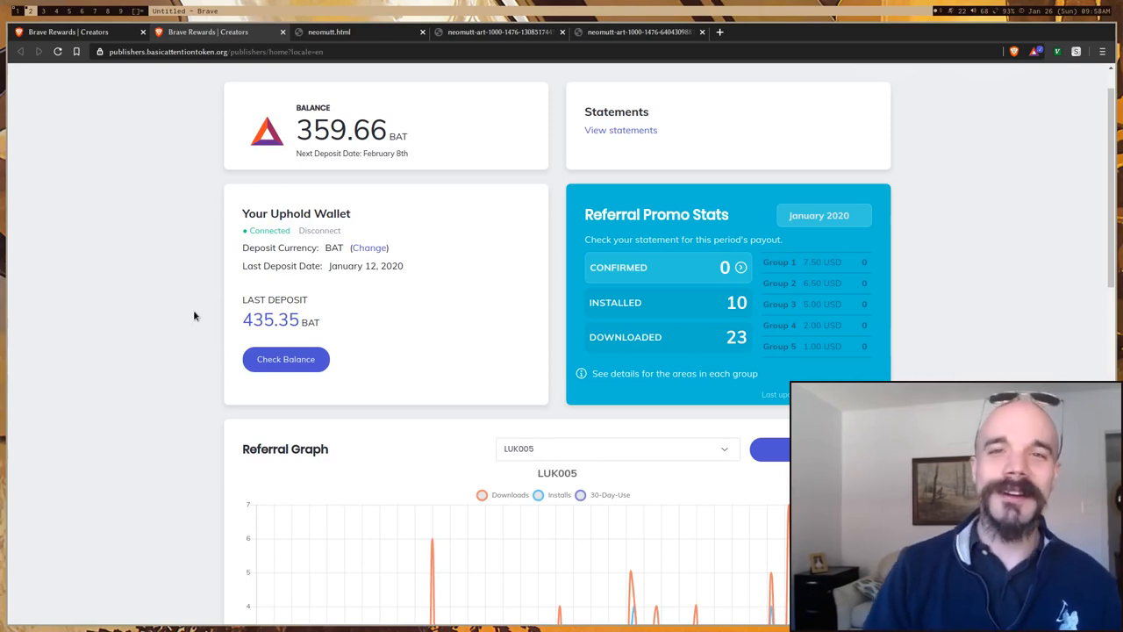
mouse_move(89, 244)
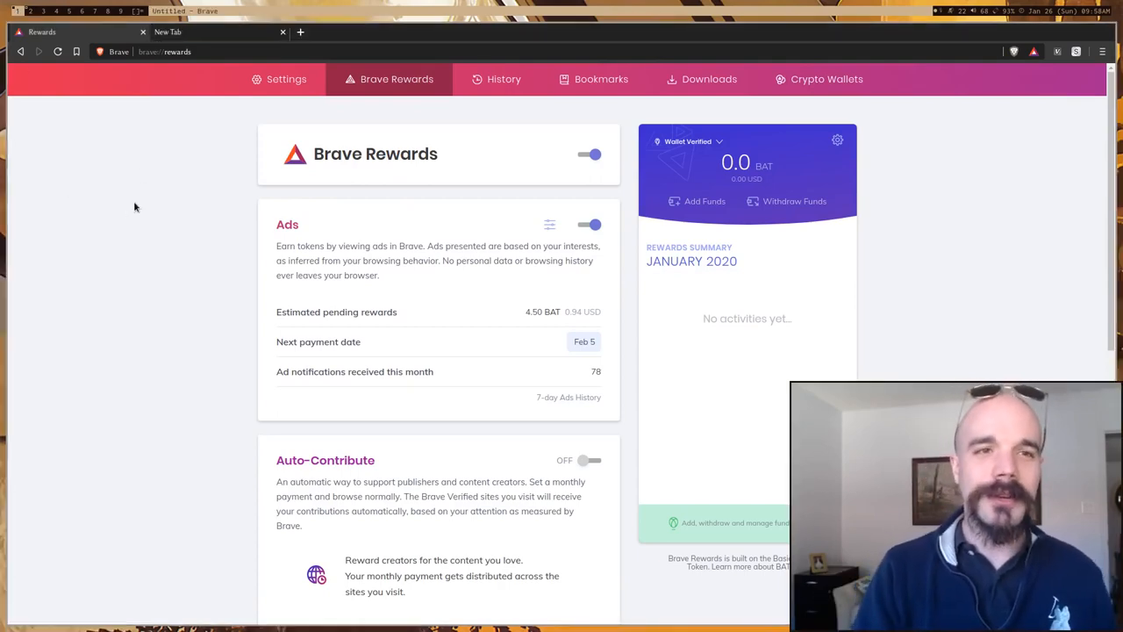
Switch to the New Tab page showing 164,112 blocked and a 4.5 BAT estimate
click(167, 32)
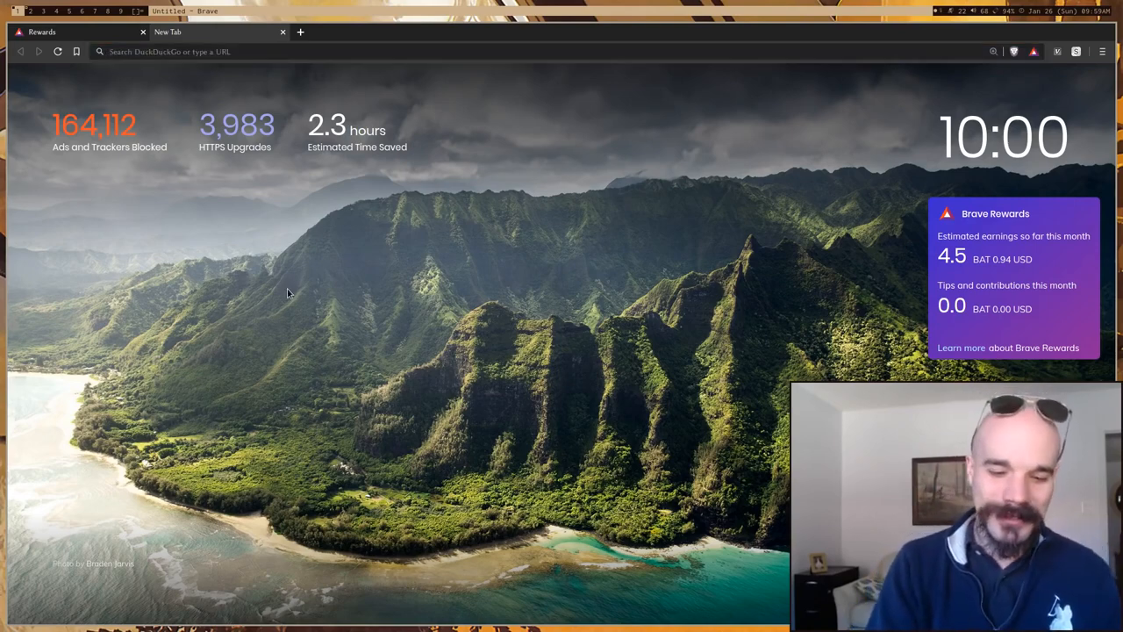
Open two more new tabs showing the blocking stats and 4.5 BAT rewards widget
click(300, 32)
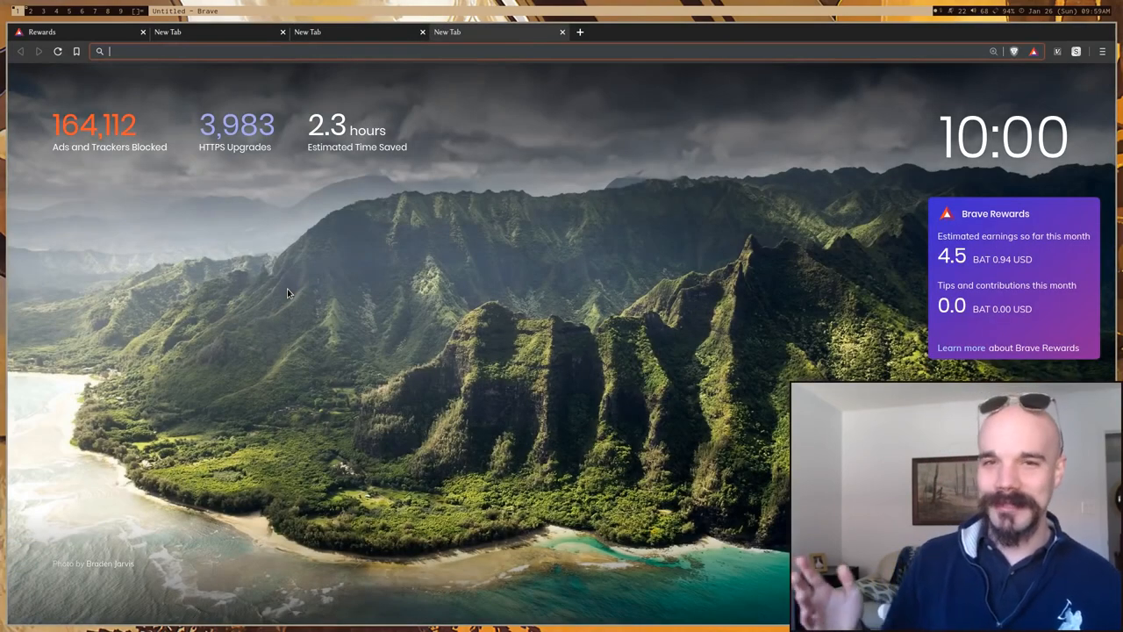
click(579, 32)
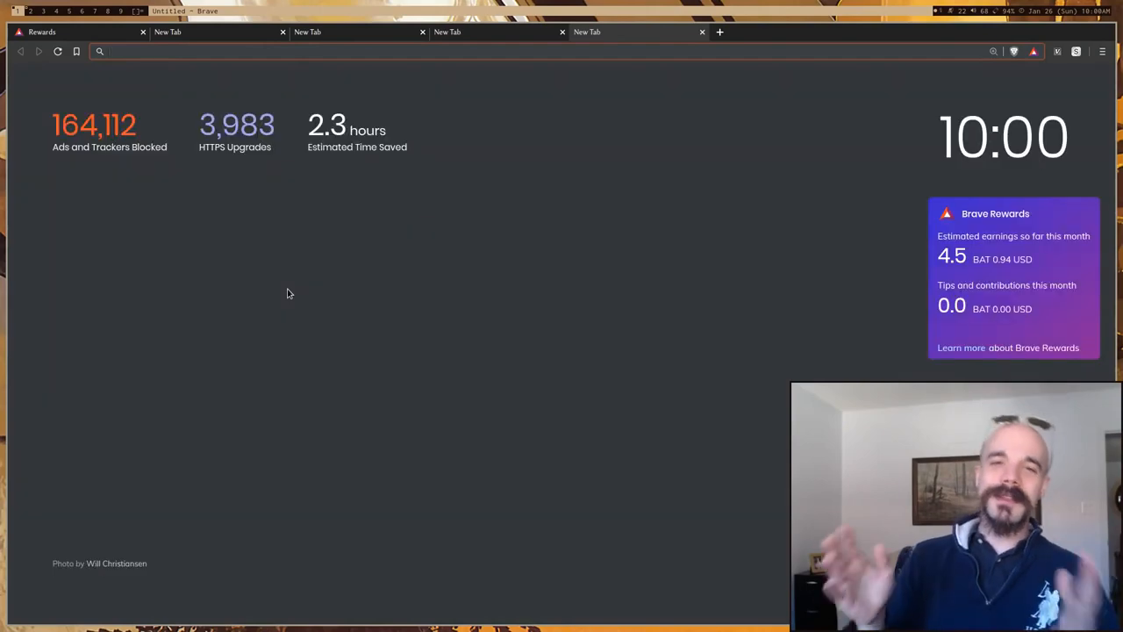